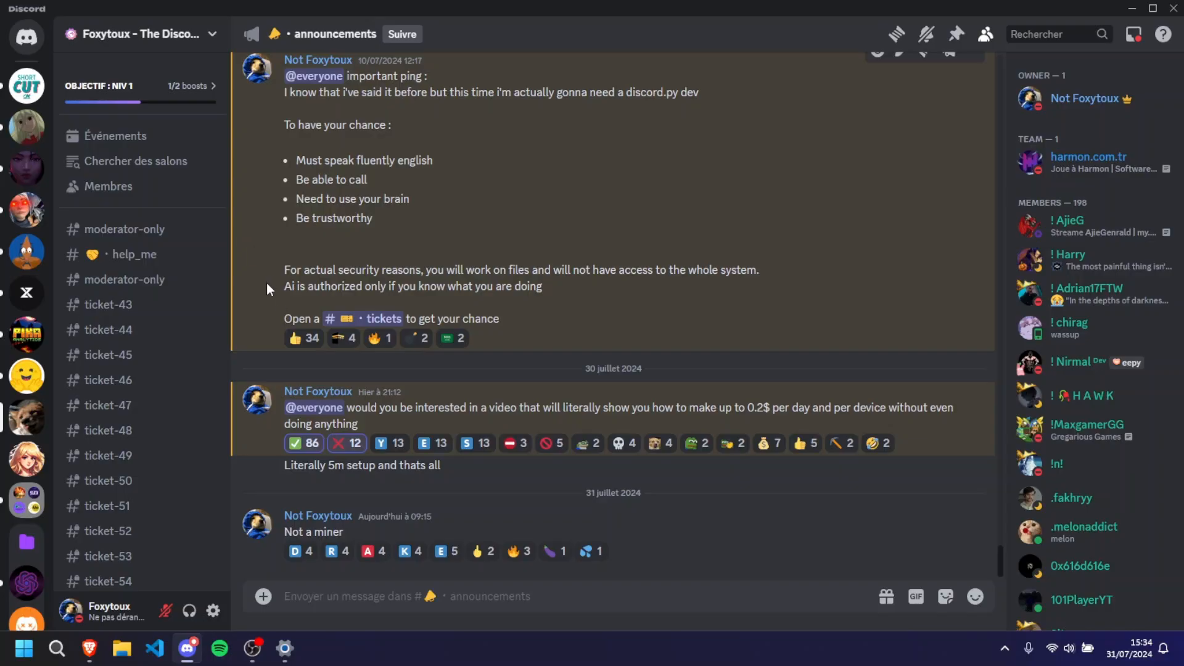
Step: Show the little_news channel post sharing the addslice.com referral link
{"action": "scroll", "scroll_direction": "down", "scroll_amount": 3}
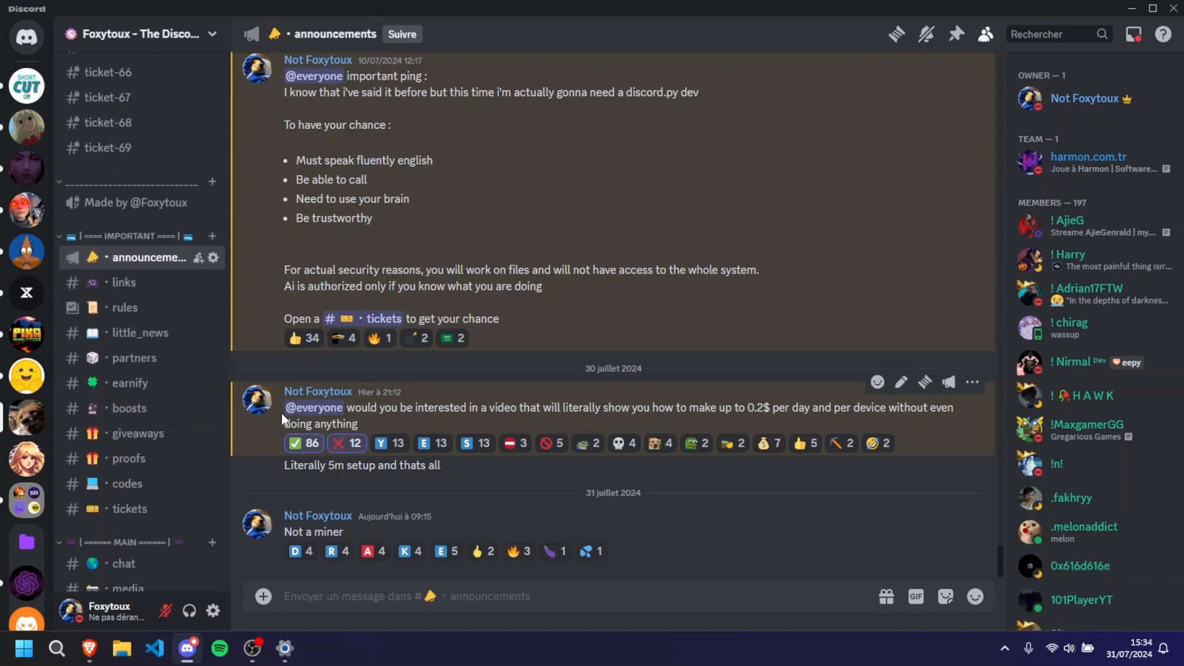
{"action": "mouse_move", "coordinate": [650, 403]}
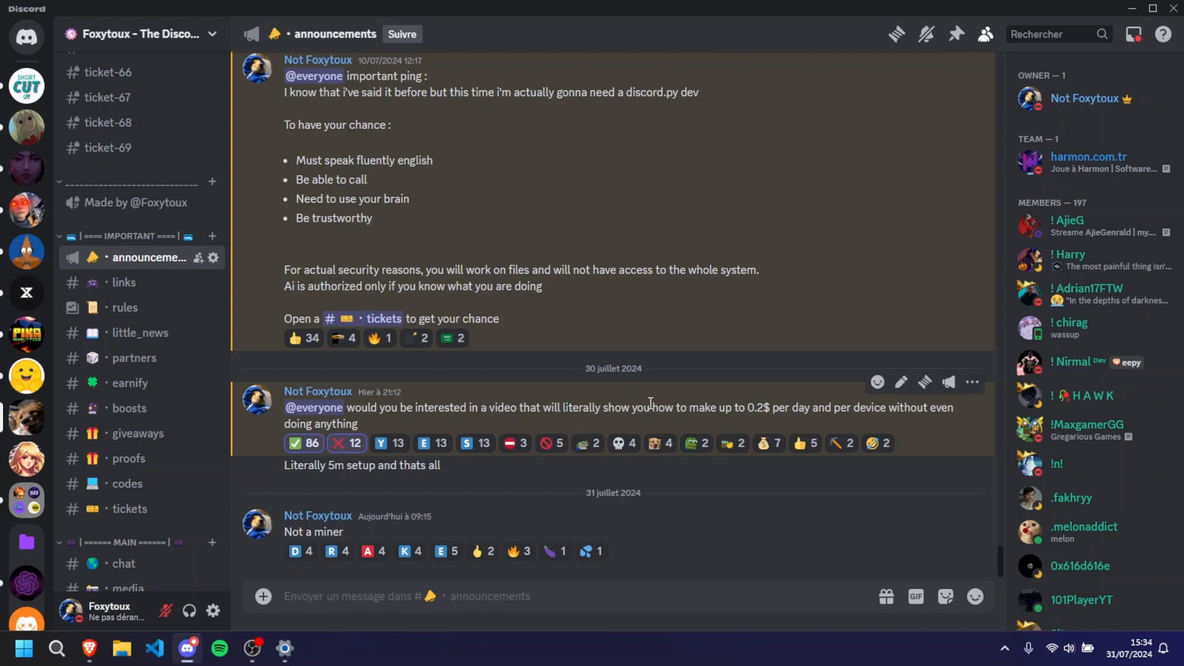
{"action": "mouse_move", "coordinate": [687, 517]}
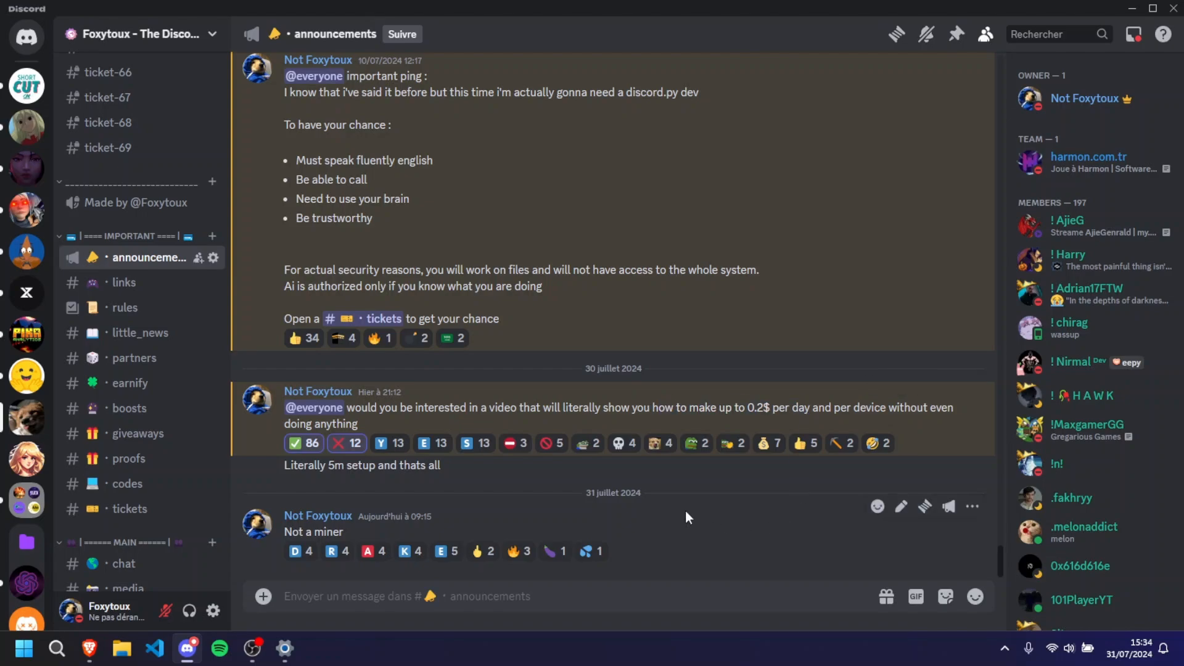
{"action": "left_click", "coordinate": [140, 333]}
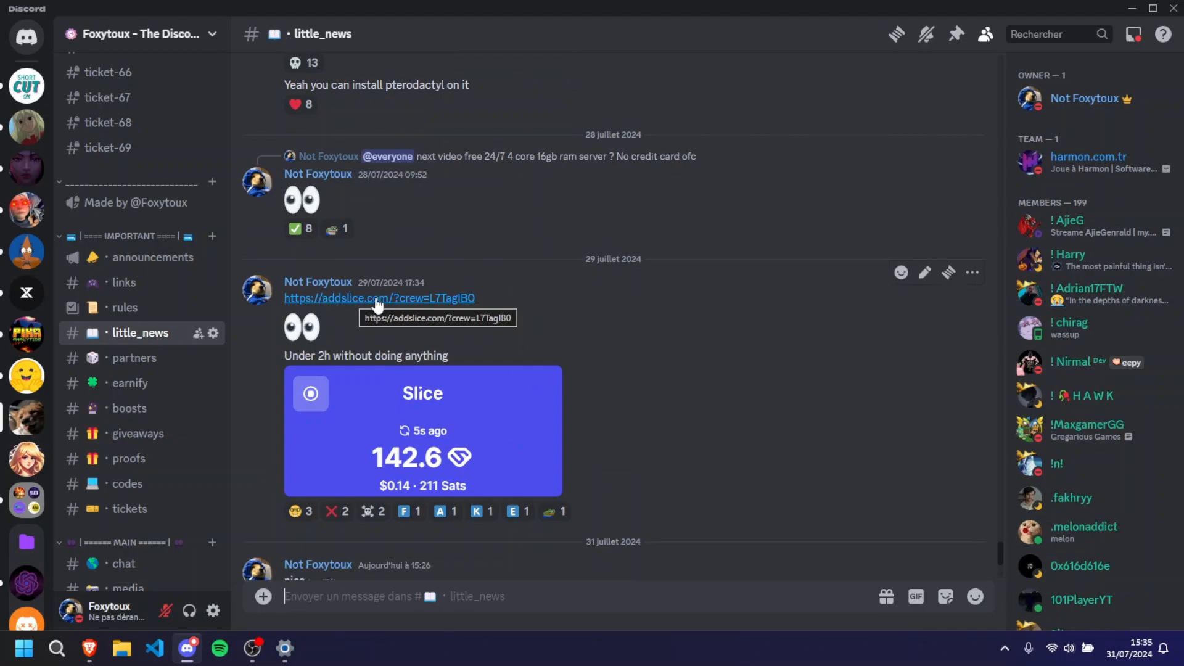
Step: Follow the addslice.com referral link through to the Slice extension's Chrome Web Store page
{"action": "left_click", "coordinate": [378, 297]}
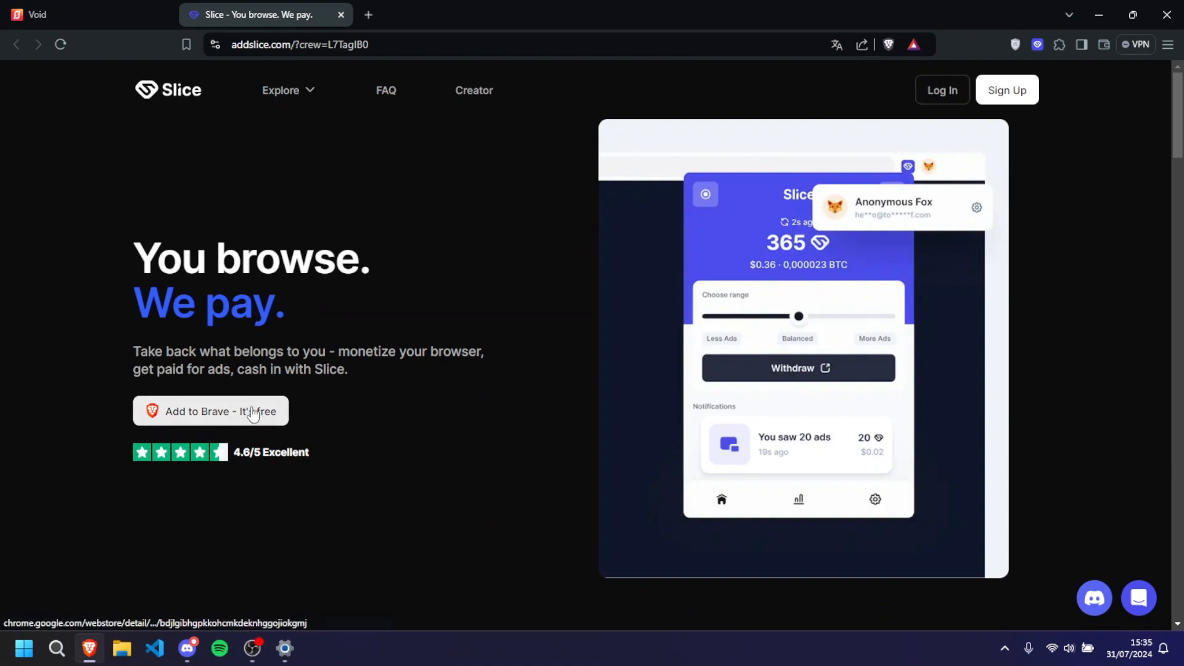
{"action": "mouse_move", "coordinate": [296, 393]}
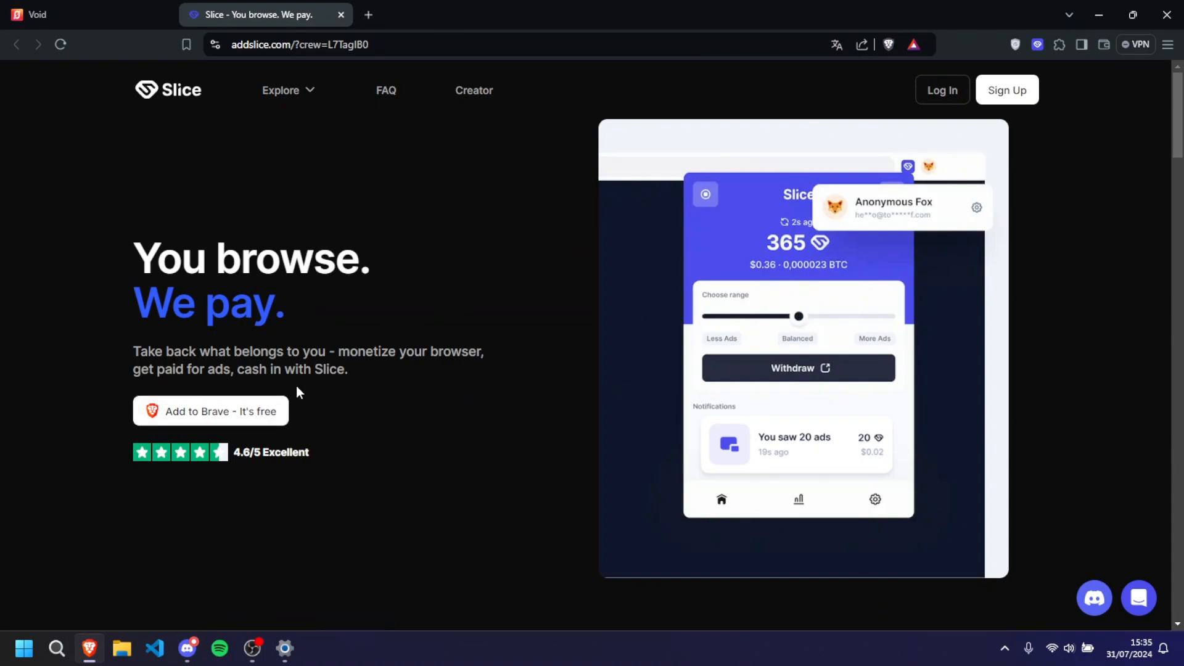
{"action": "left_click", "coordinate": [211, 411]}
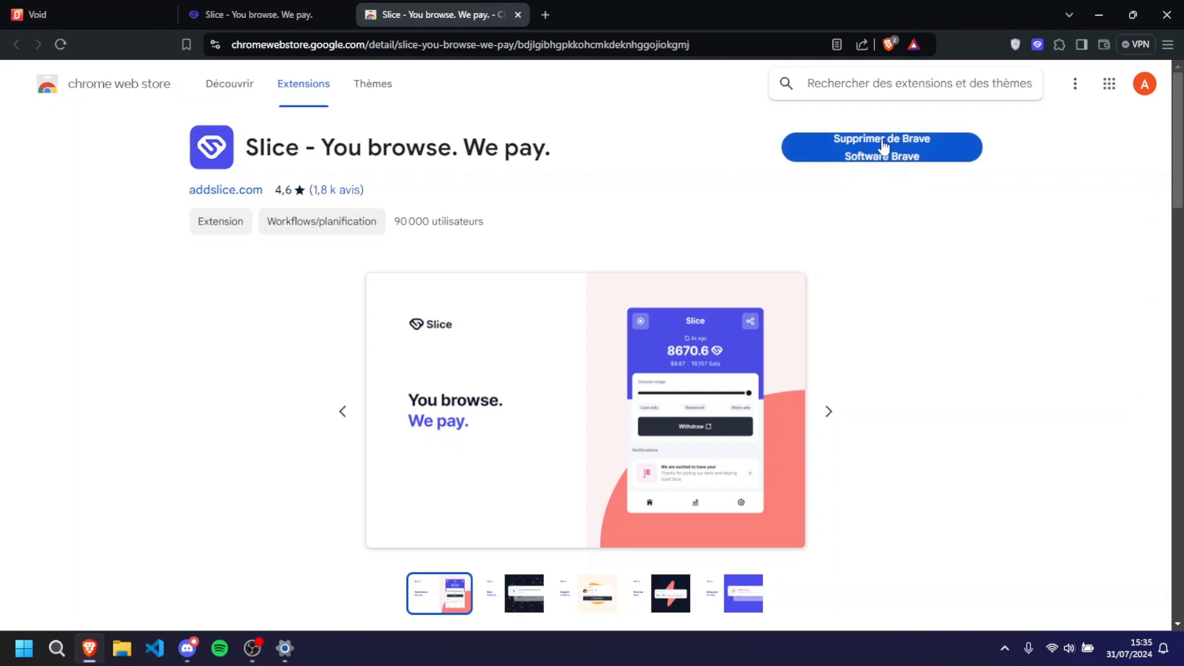
{"action": "mouse_move", "coordinate": [1041, 72]}
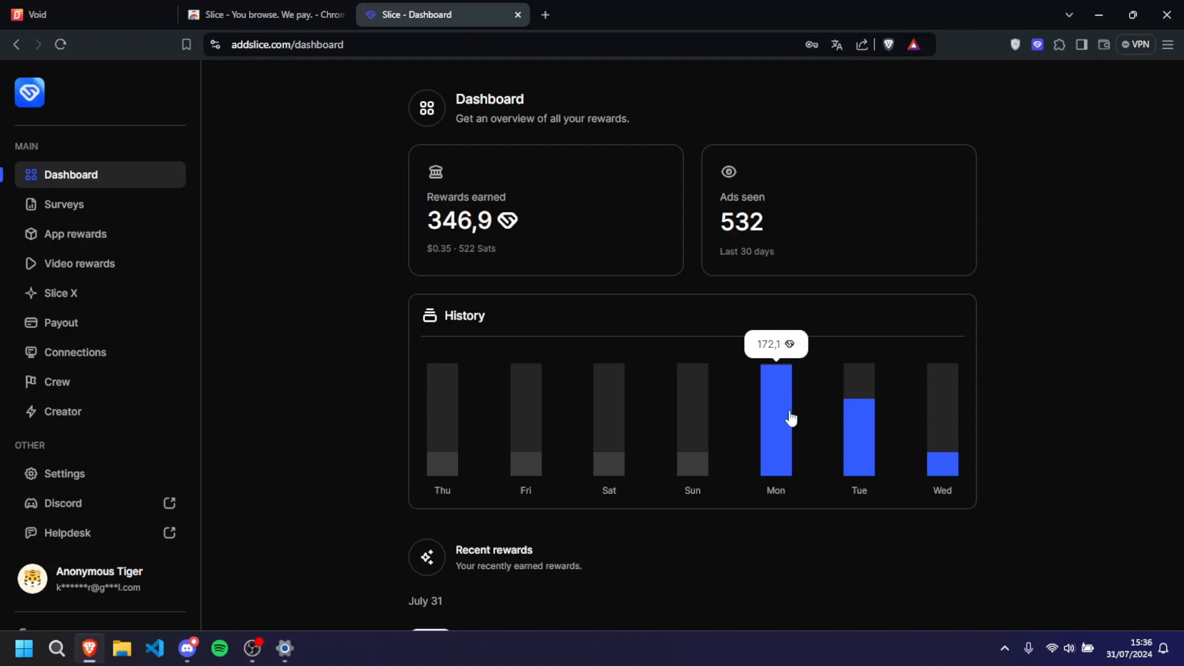
{"action": "mouse_move", "coordinate": [929, 470]}
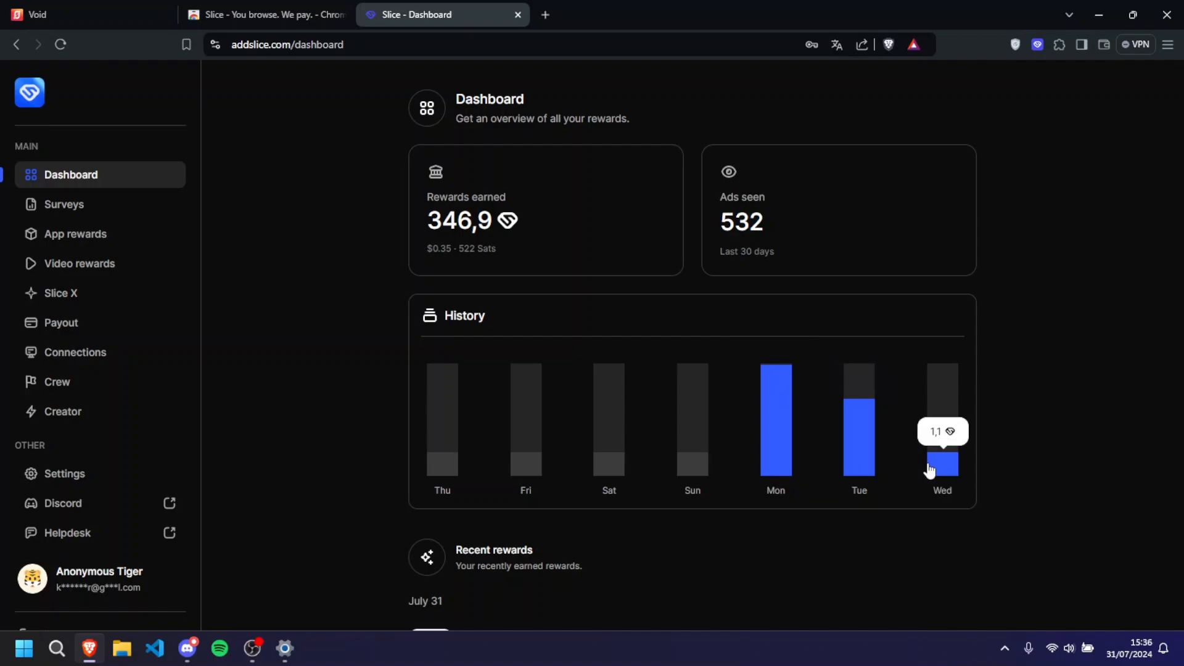
{"action": "mouse_move", "coordinate": [949, 471]}
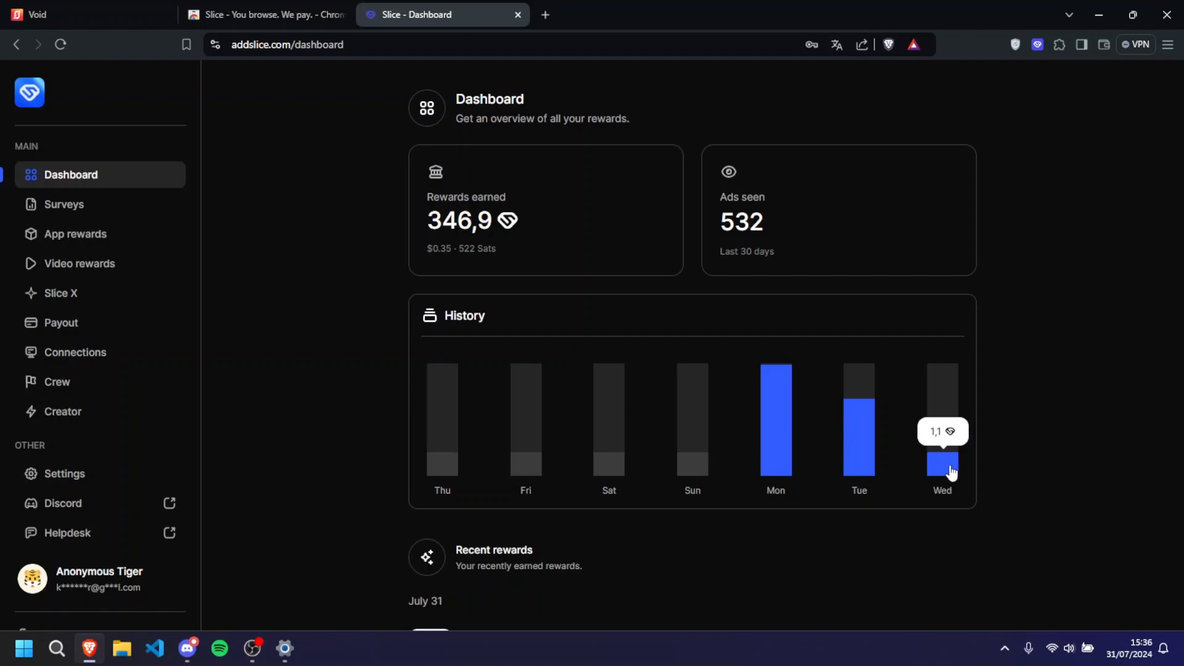
{"action": "mouse_move", "coordinate": [942, 465]}
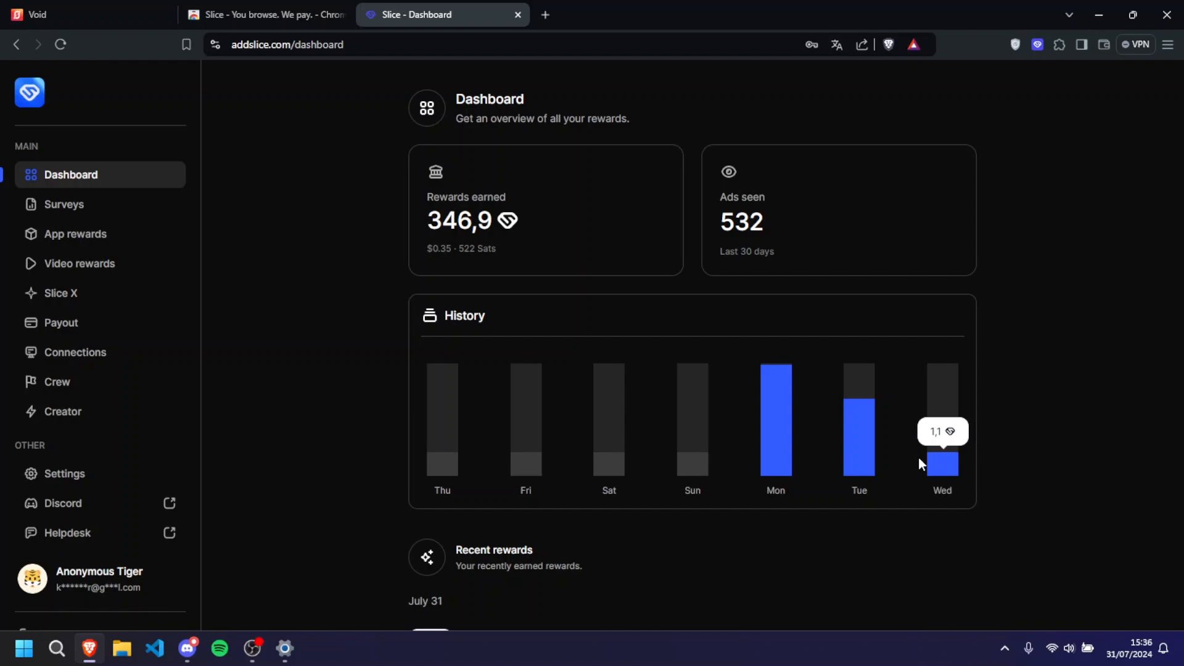
{"action": "mouse_move", "coordinate": [895, 471]}
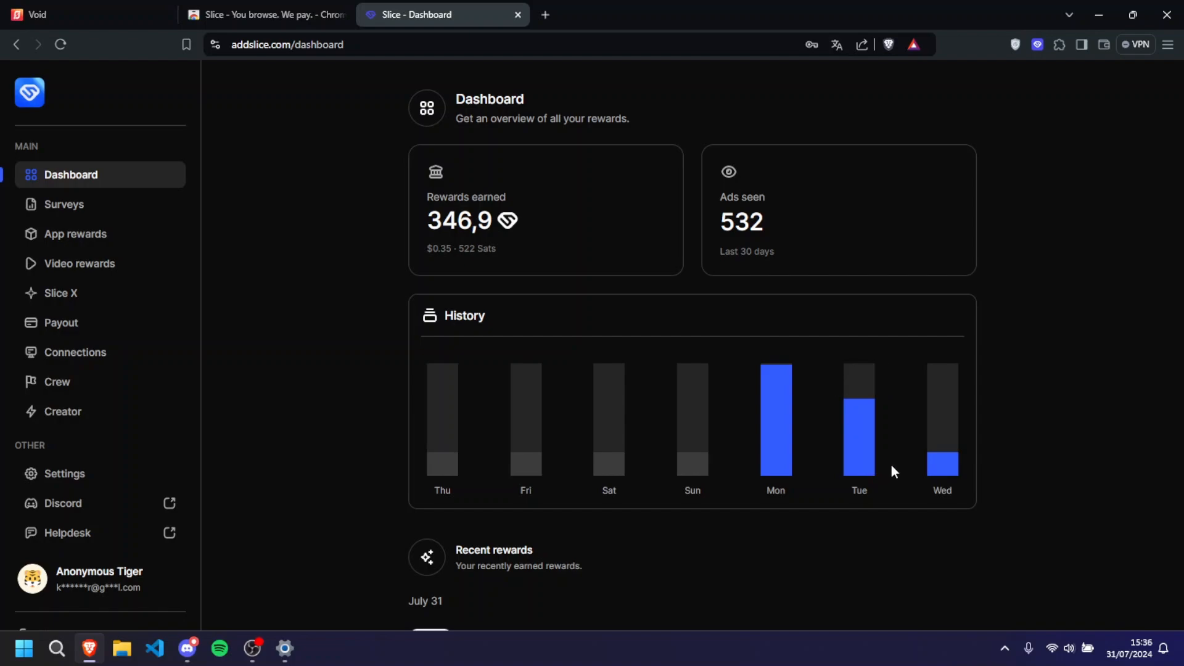
Step: View the paid surveys page, then the App rewards offerwall of survey offers
{"action": "left_click", "coordinate": [64, 205]}
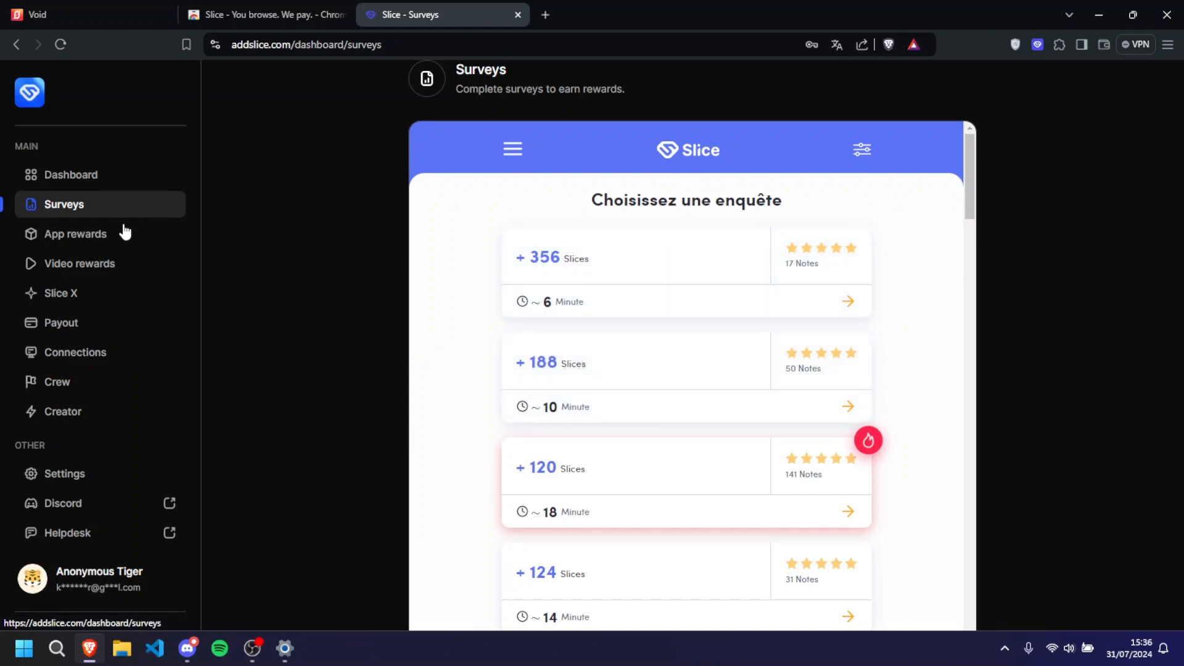
{"action": "left_click", "coordinate": [75, 233]}
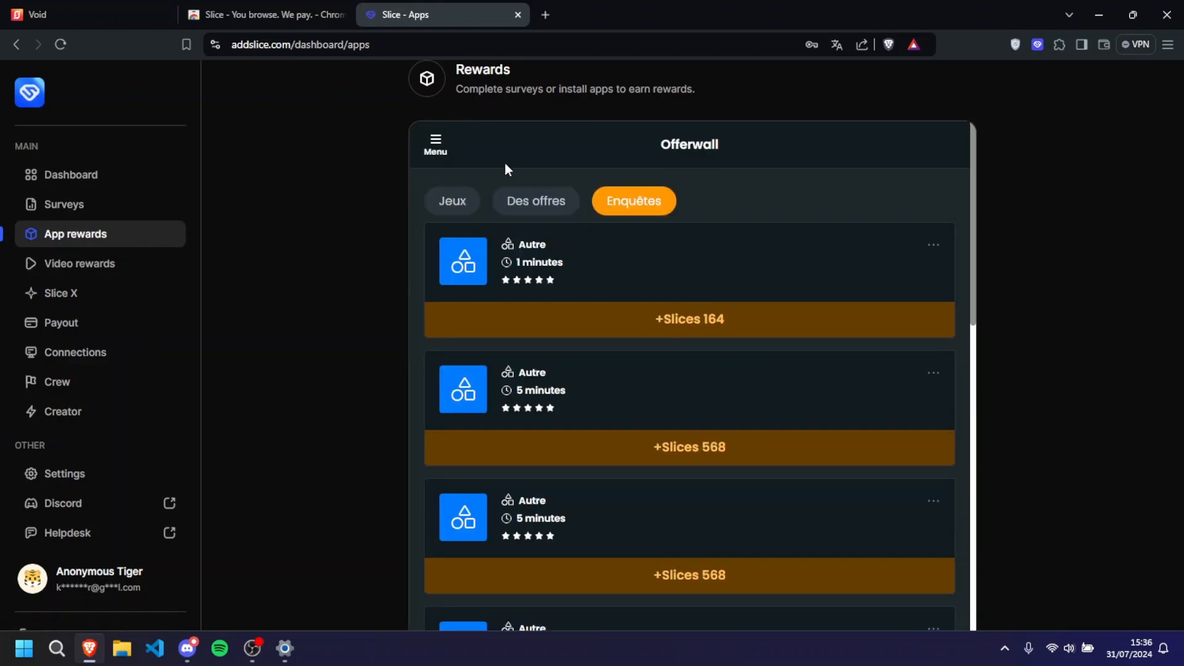
Step: Switch the offerwall to Games, save the device choice and browse offers like Monopoly GO
{"action": "left_click", "coordinate": [451, 199]}
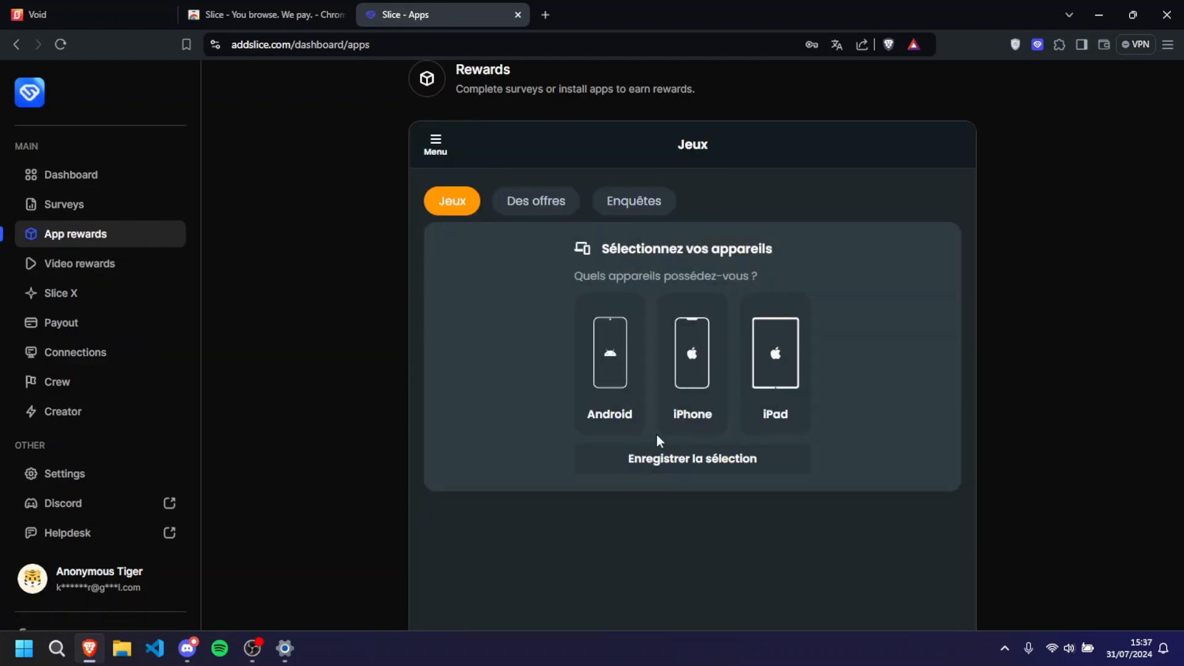
{"action": "left_click", "coordinate": [609, 362]}
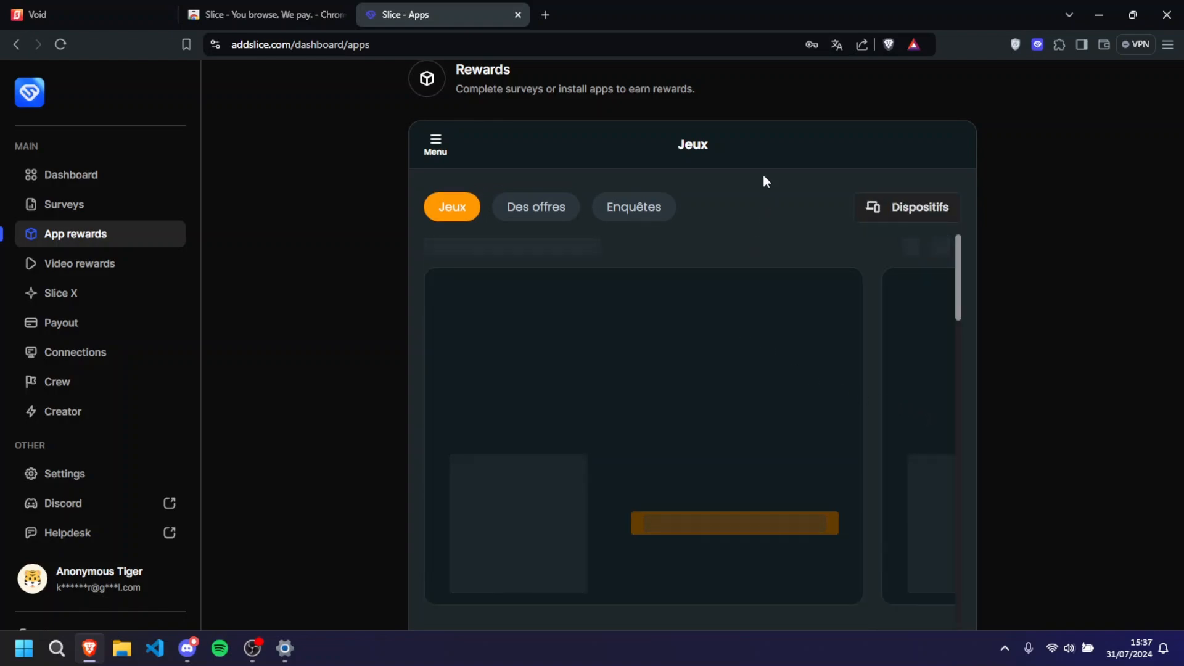
{"action": "scroll", "scroll_direction": "down", "scroll_amount": 3}
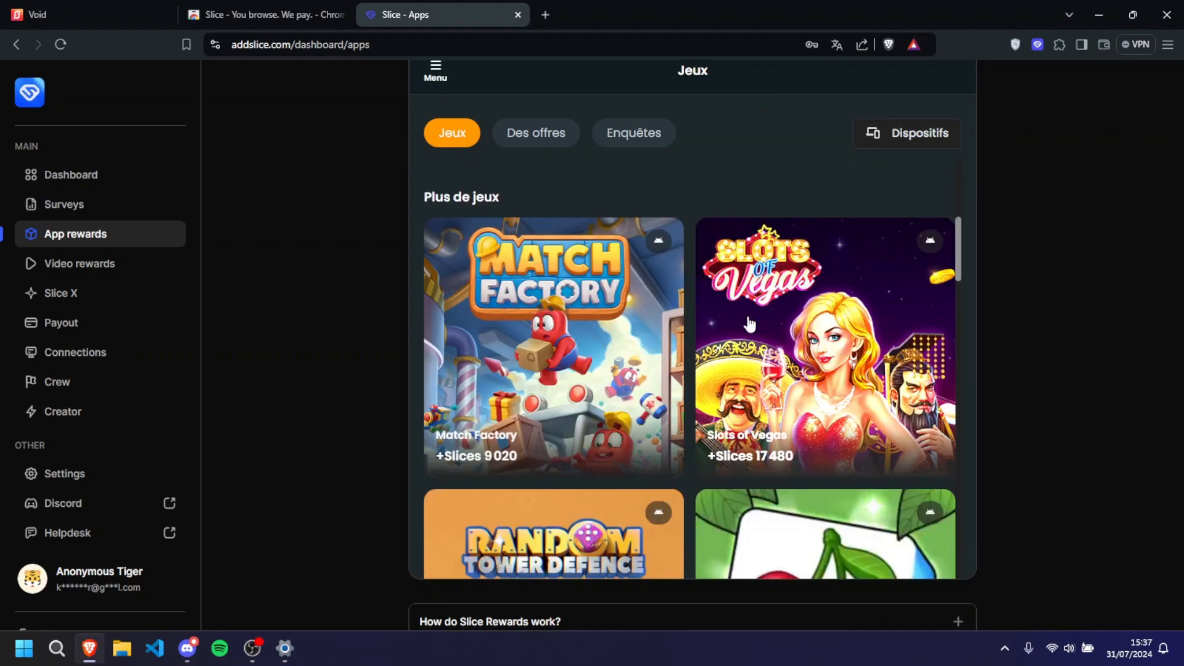
{"action": "scroll", "scroll_direction": "down", "scroll_amount": 3}
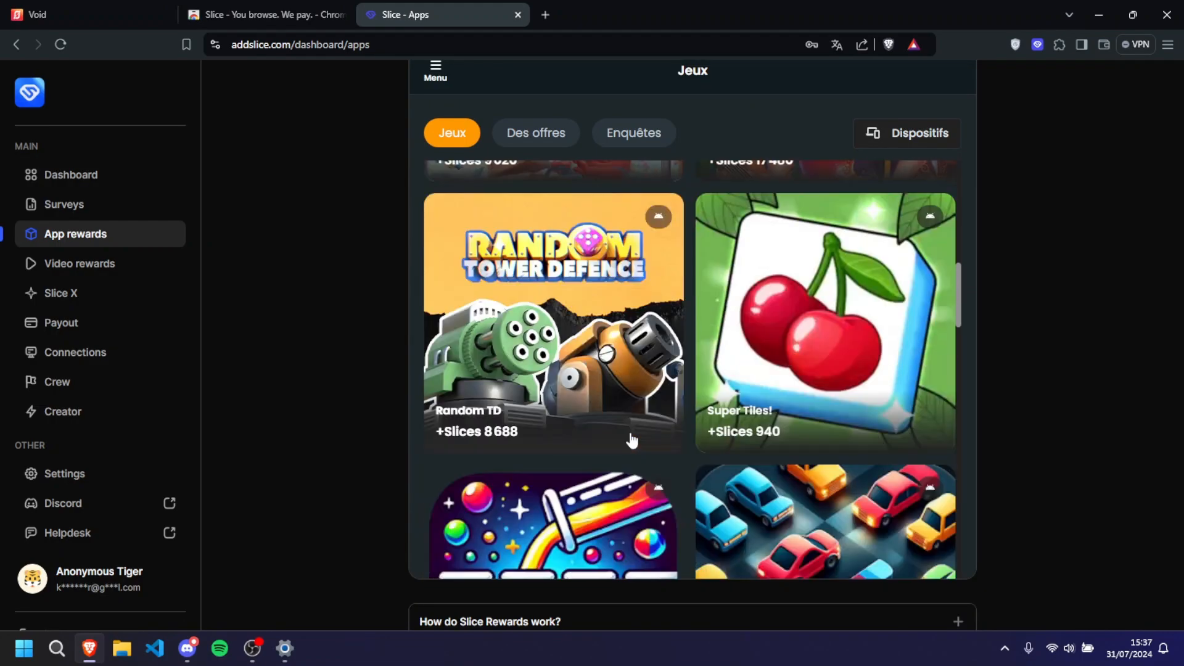
{"action": "scroll", "scroll_direction": "down", "scroll_amount": 3}
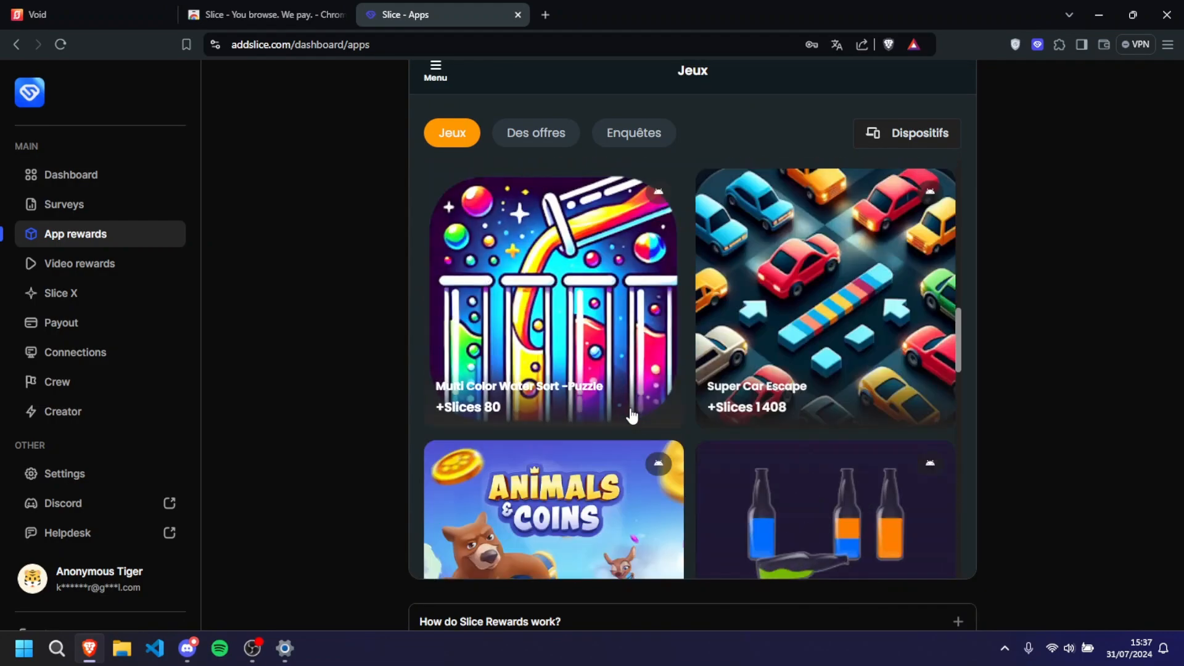
{"action": "scroll", "scroll_direction": "down", "scroll_amount": 3}
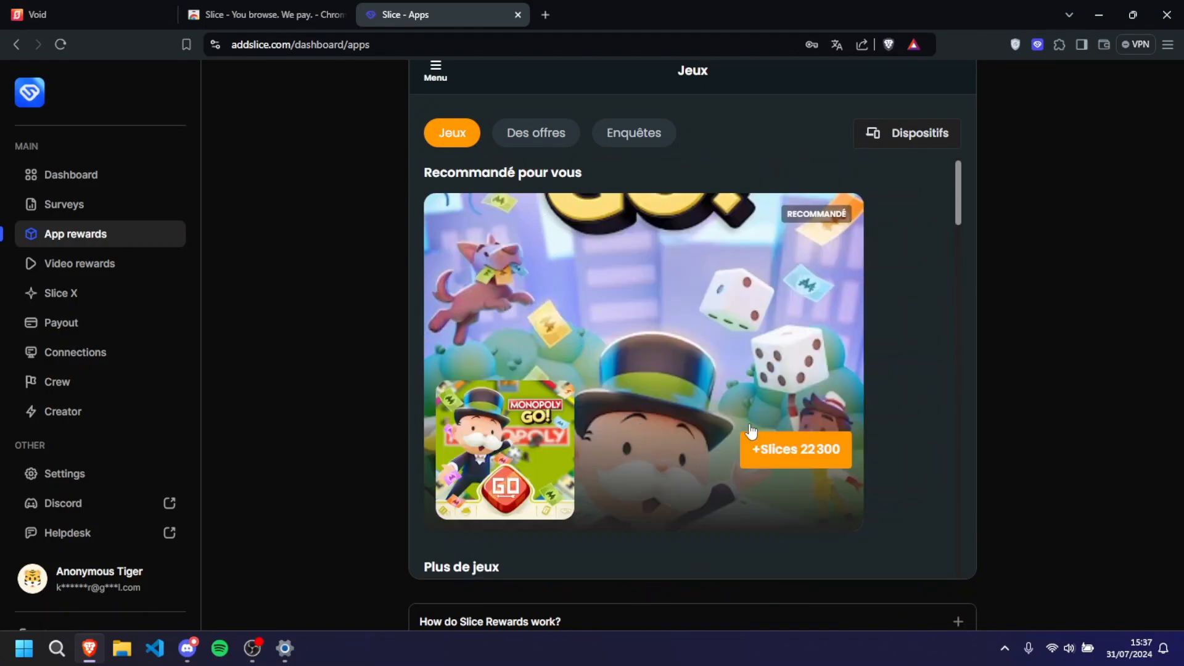
{"action": "mouse_move", "coordinate": [80, 264]}
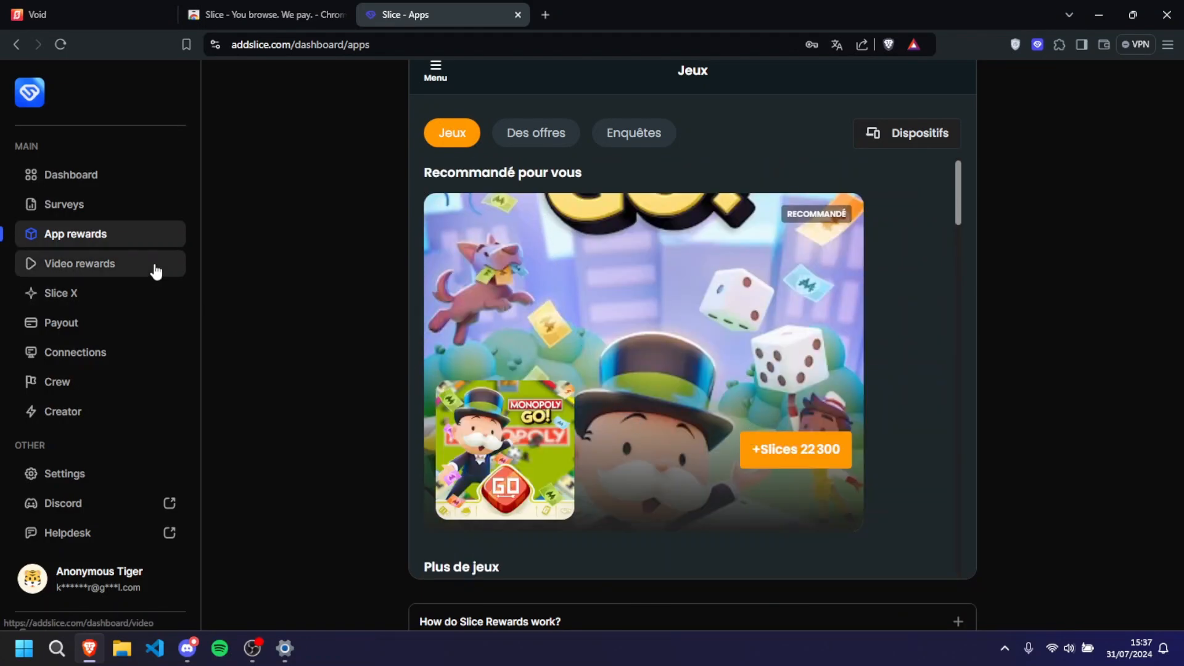
Step: Check the Video rewards page's three daily videos, then return to the dashboard activity history
{"action": "left_click", "coordinate": [80, 264]}
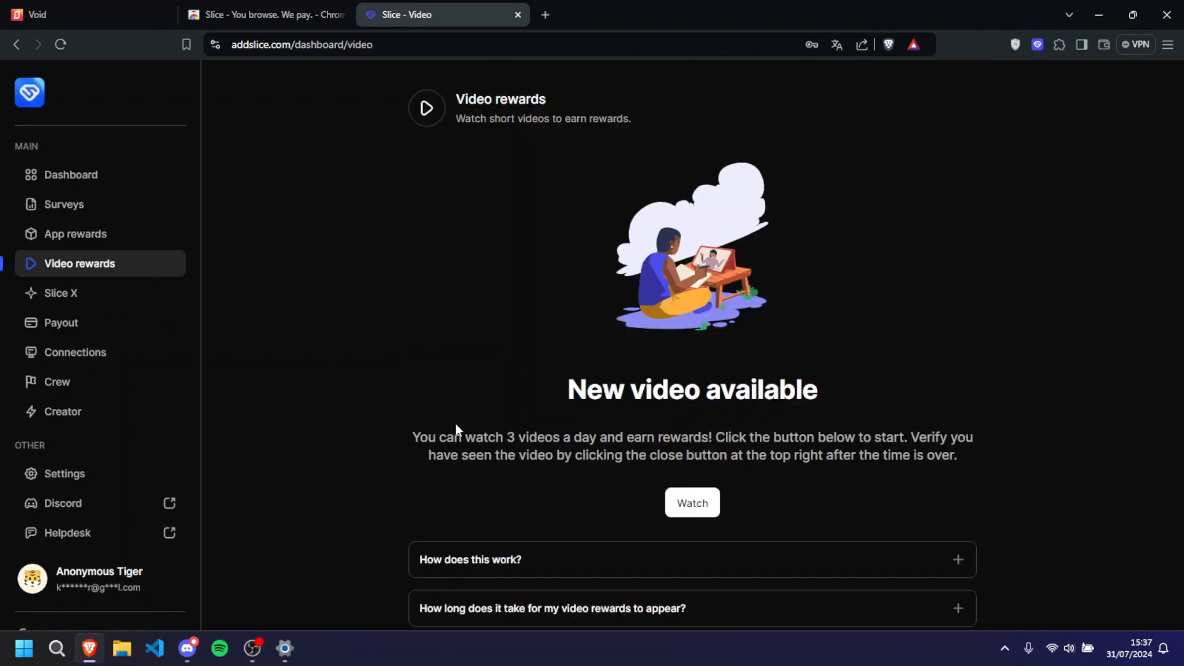
{"action": "mouse_move", "coordinate": [1014, 458]}
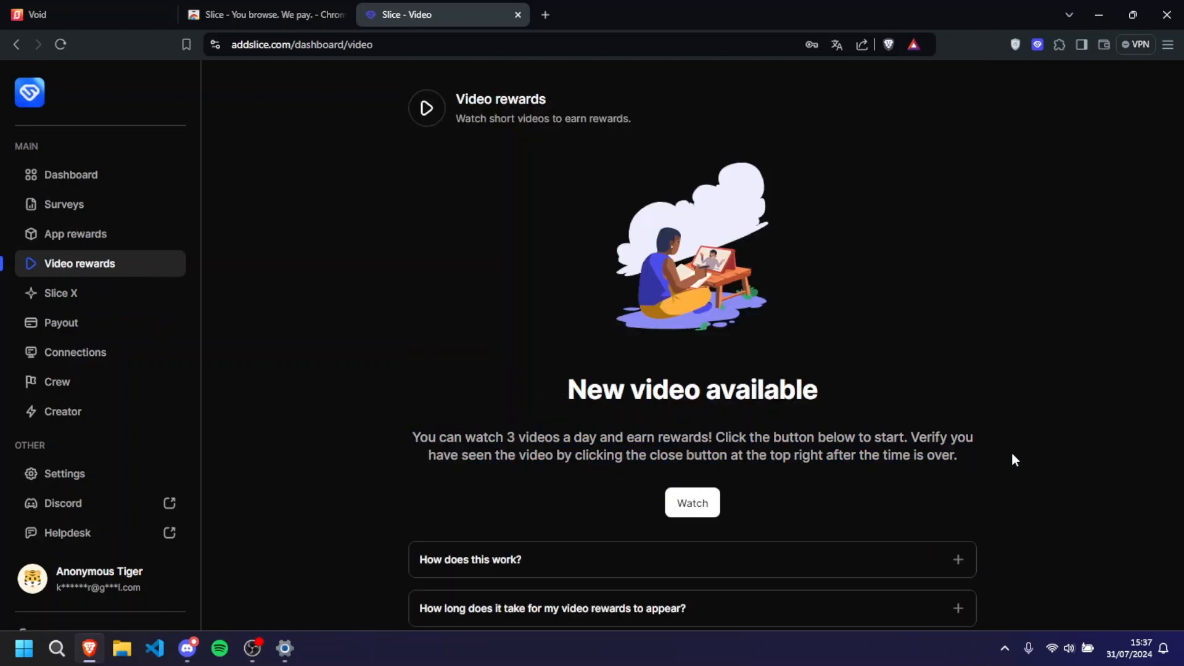
{"action": "mouse_move", "coordinate": [410, 429]}
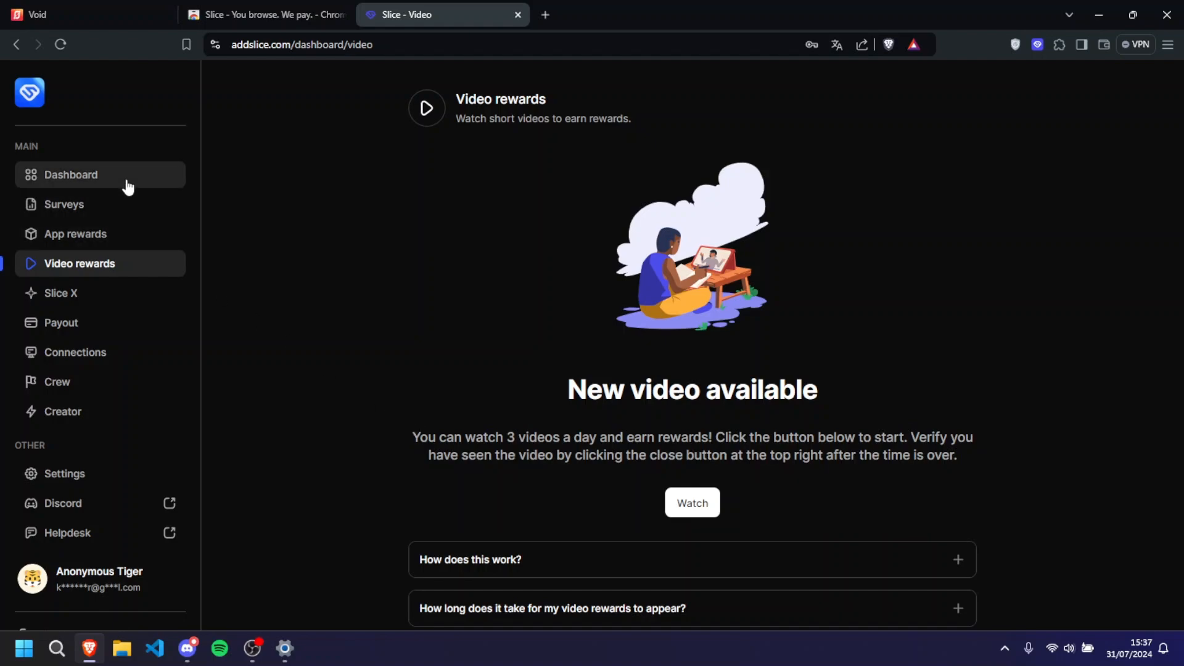
{"action": "left_click", "coordinate": [71, 174]}
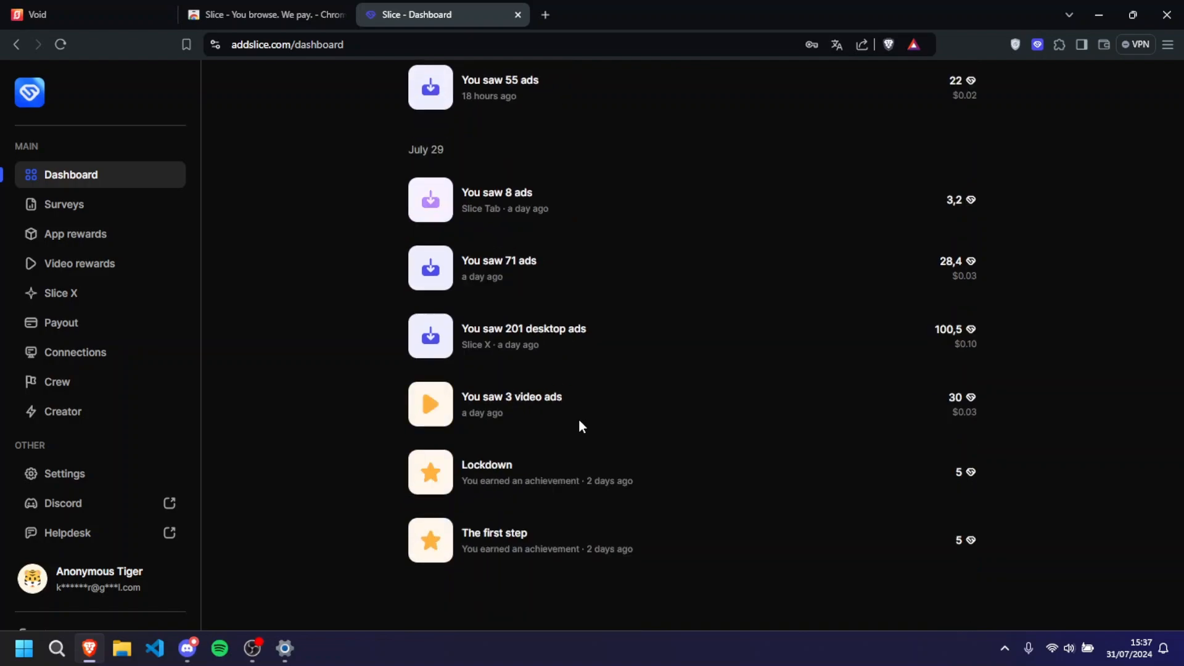
{"action": "mouse_move", "coordinate": [61, 293]}
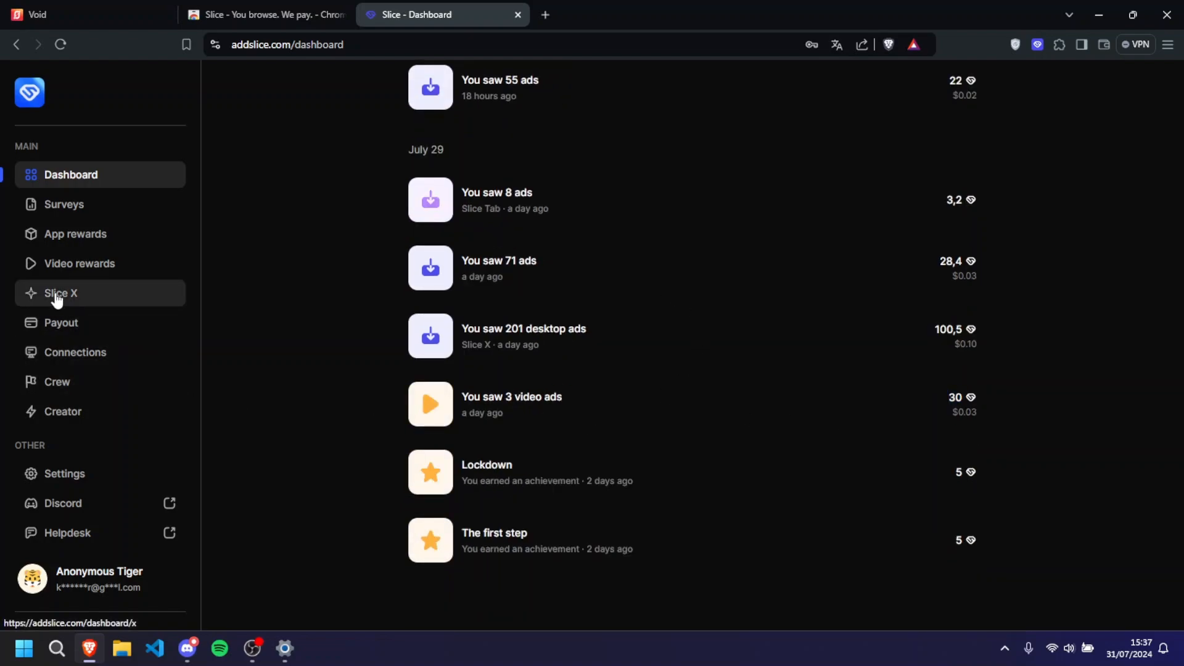
Step: Show the Slice X desktop app page and bring up the installed Slice X app window
{"action": "left_click", "coordinate": [60, 293]}
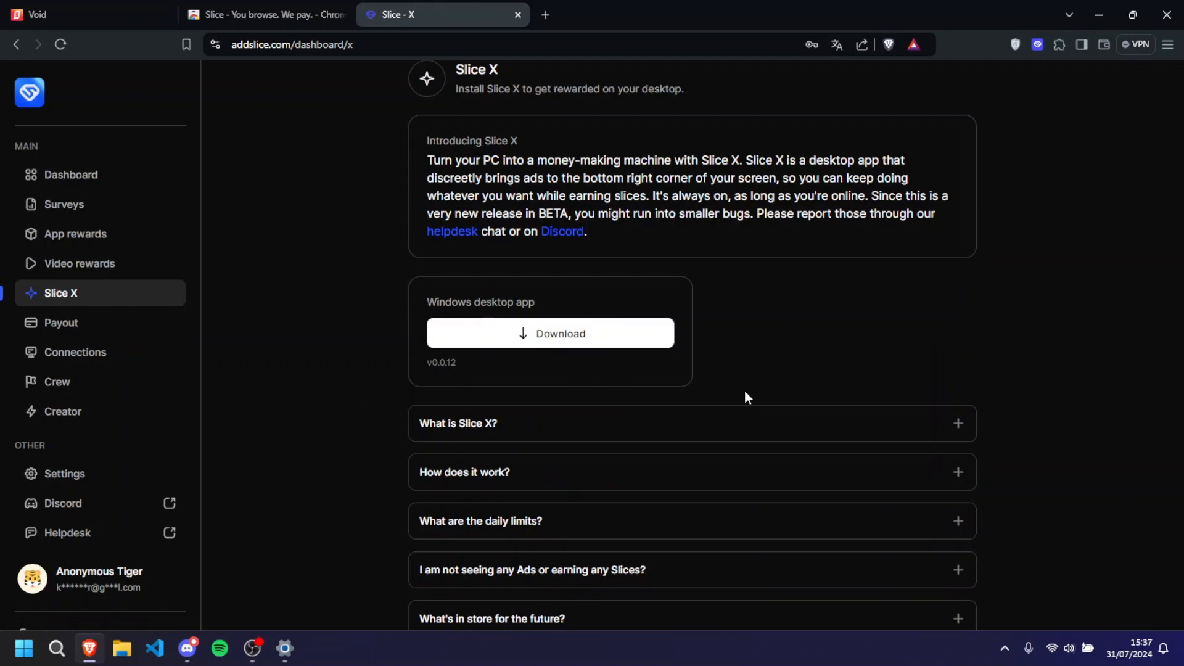
{"action": "mouse_move", "coordinate": [510, 320]}
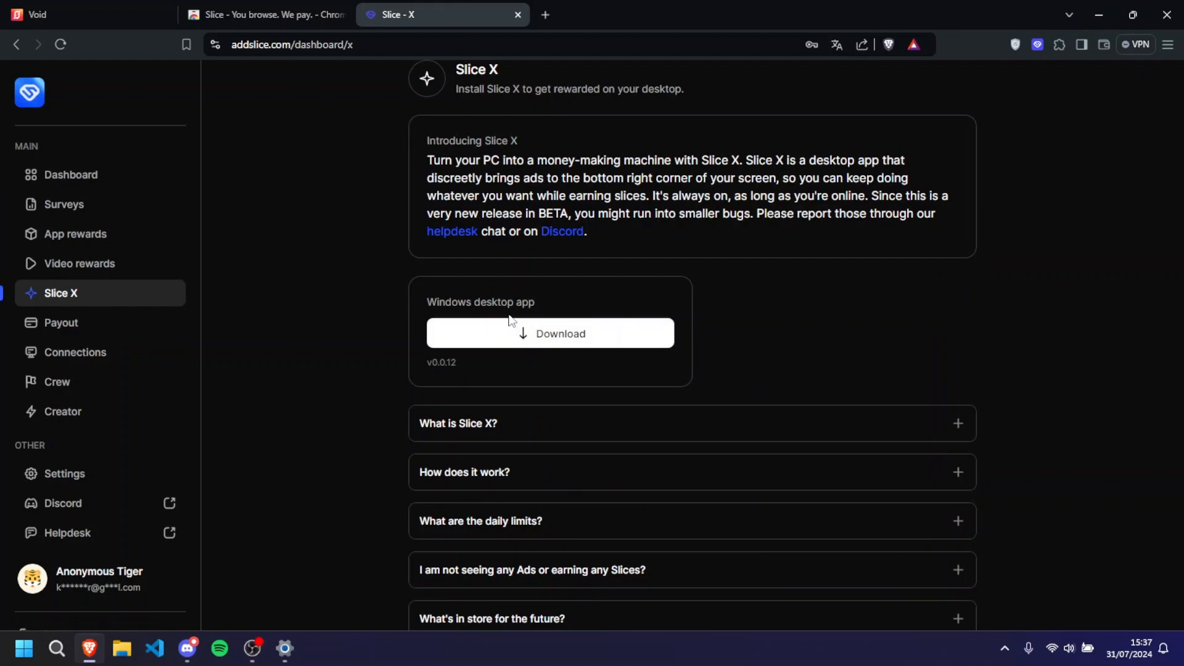
{"action": "scroll", "scroll_direction": "up", "scroll_amount": 3}
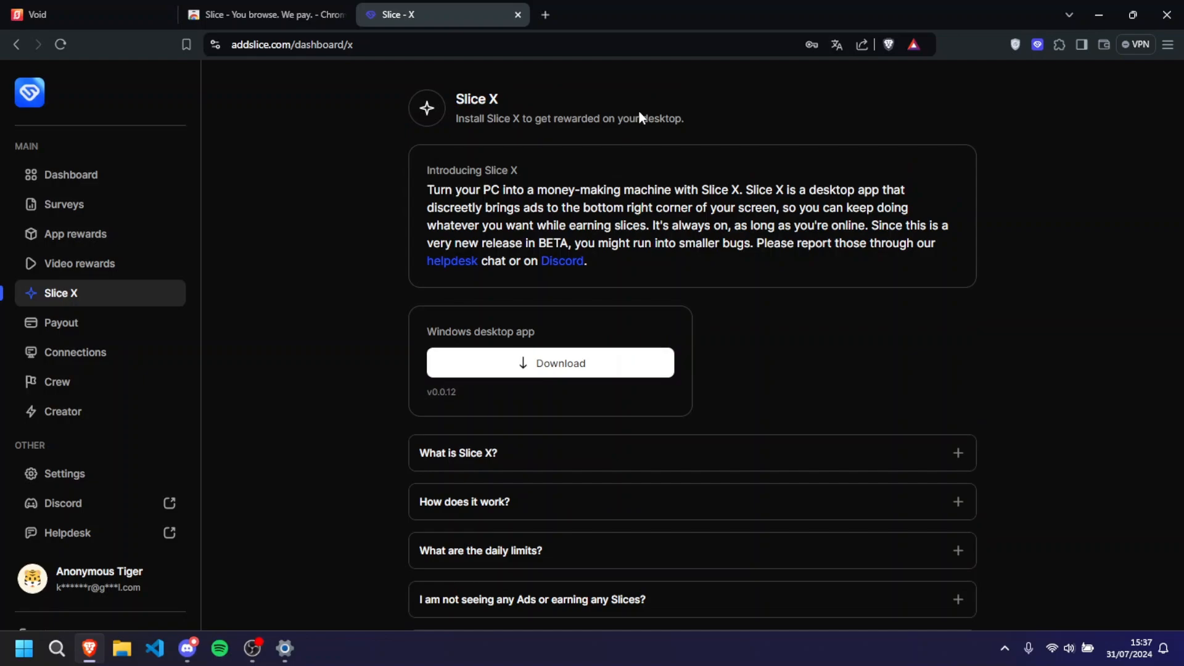
{"action": "mouse_move", "coordinate": [306, 495]}
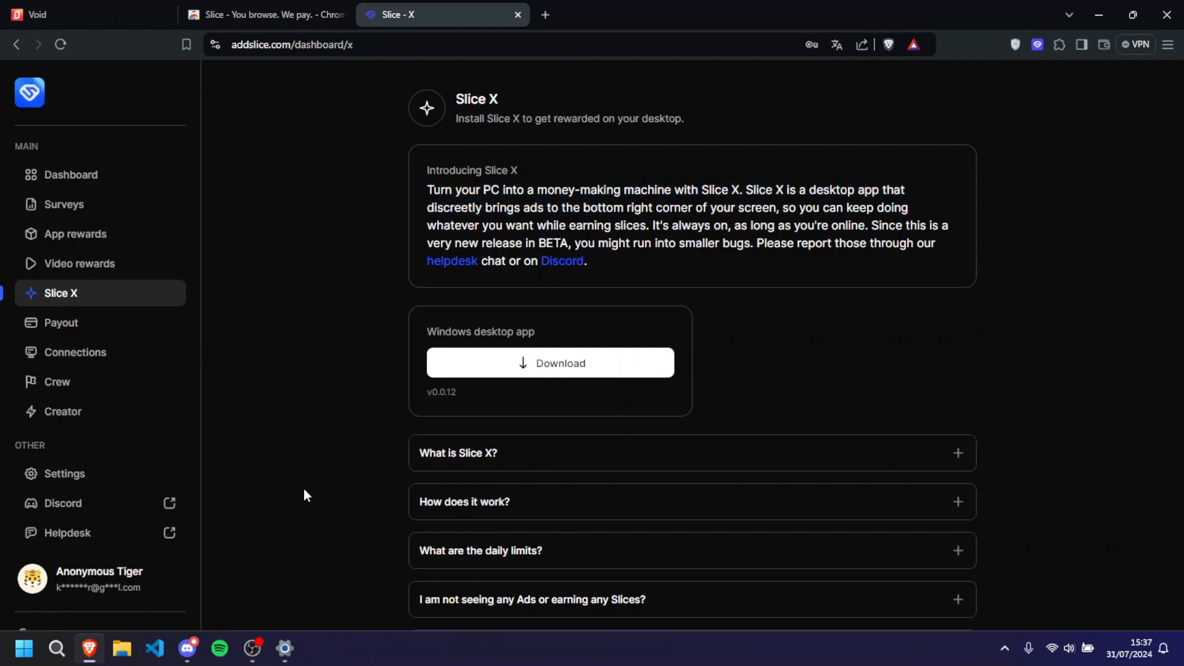
{"action": "left_click", "coordinate": [23, 648]}
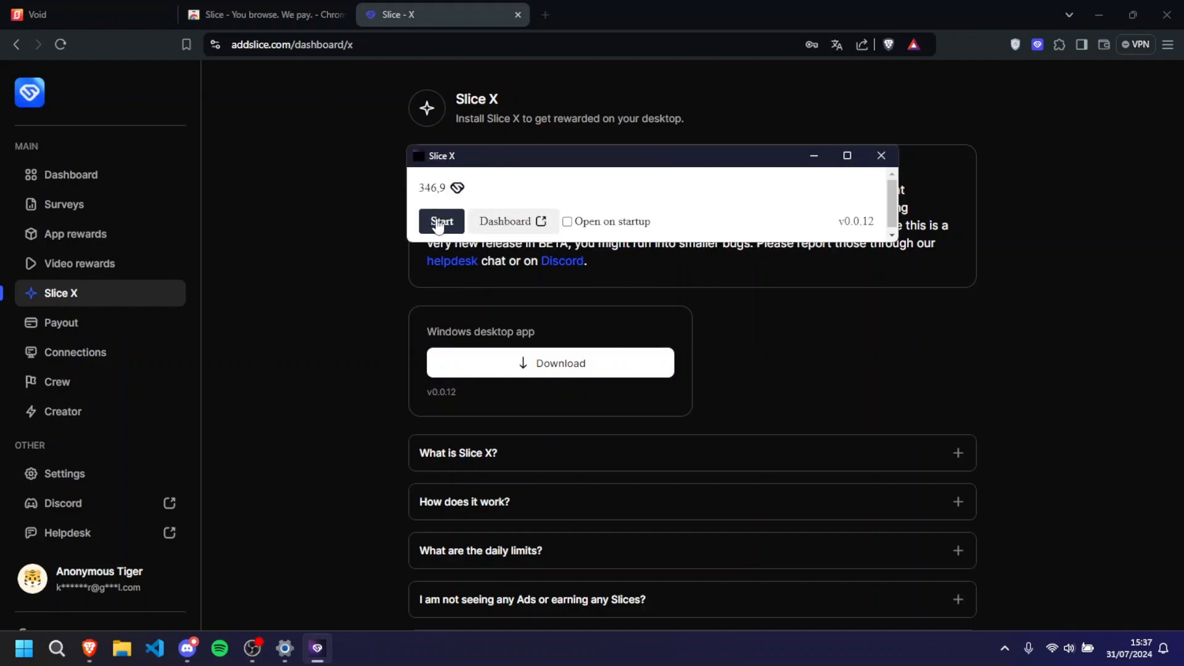
Step: Start earning in Slice X, watch its balance reach 347,4 slices, then hide the window
{"action": "left_click", "coordinate": [441, 221]}
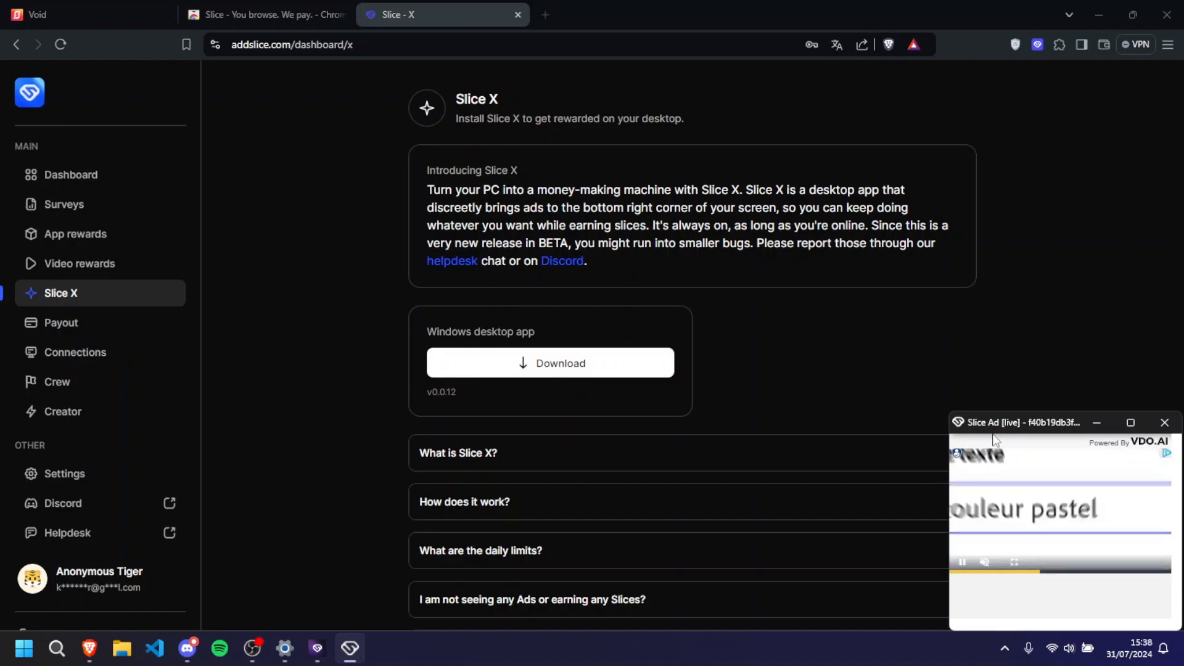
{"action": "left_click", "coordinate": [349, 648]}
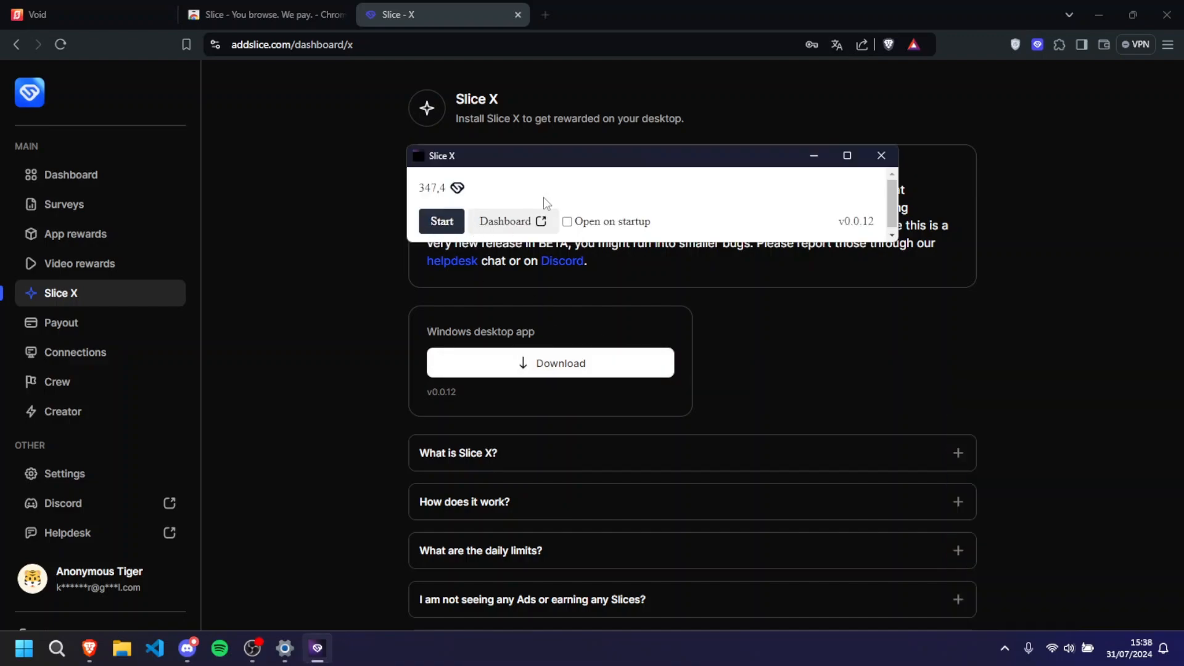
{"action": "left_click", "coordinate": [880, 155]}
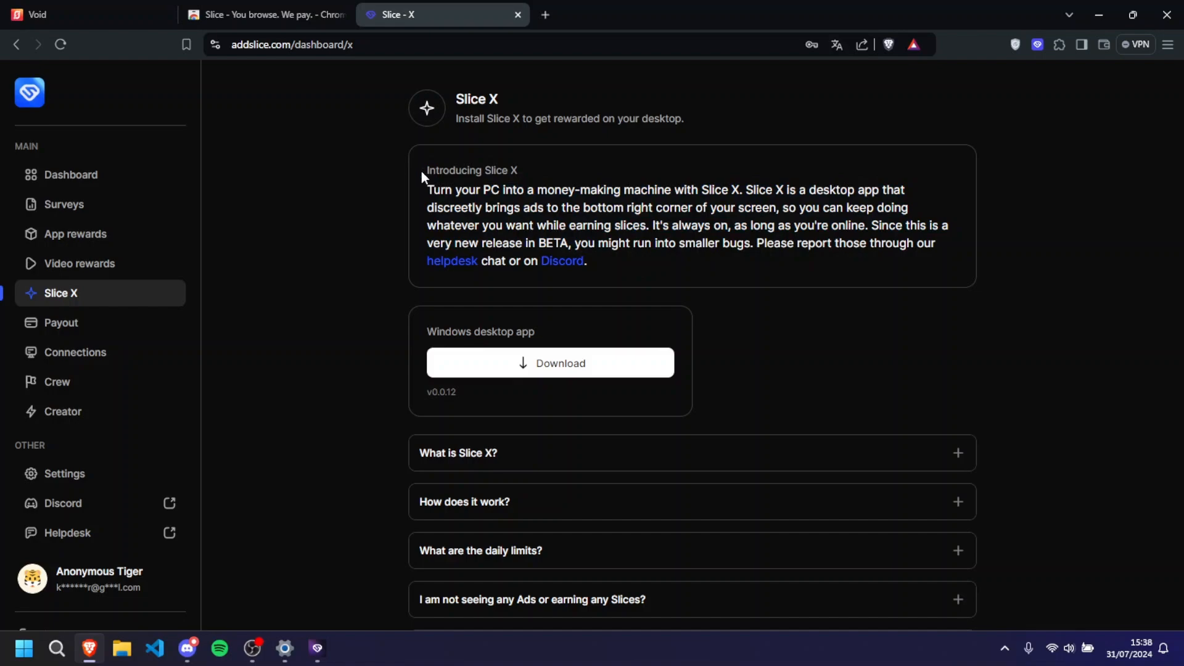
{"action": "mouse_move", "coordinate": [631, 269]}
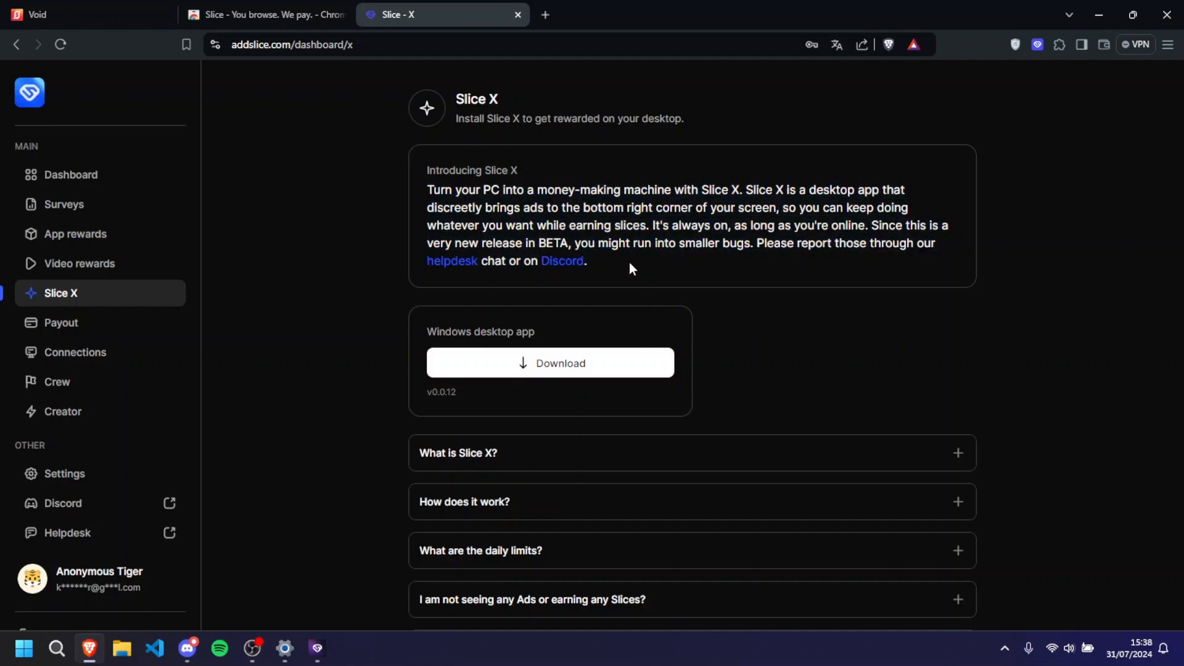
{"action": "mouse_move", "coordinate": [675, 289]}
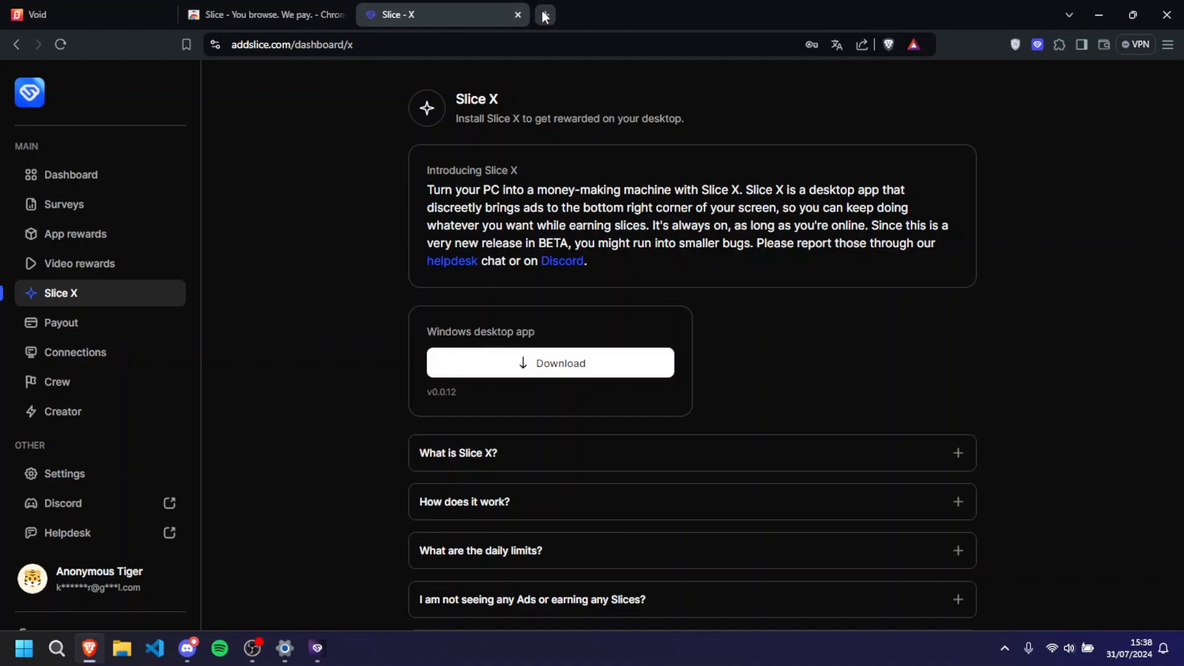
Step: Add a YouTube tab, then return to the Slice X page with the app showing 347,4 slices
{"action": "left_click", "coordinate": [543, 14]}
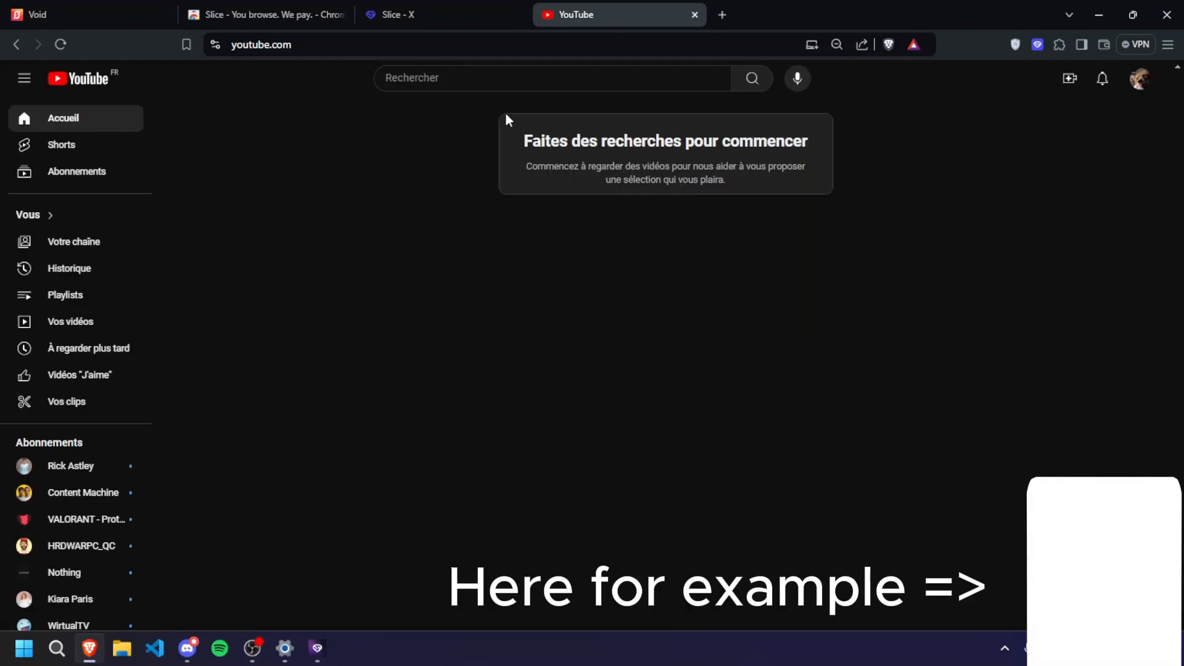
{"action": "left_click", "coordinate": [392, 15]}
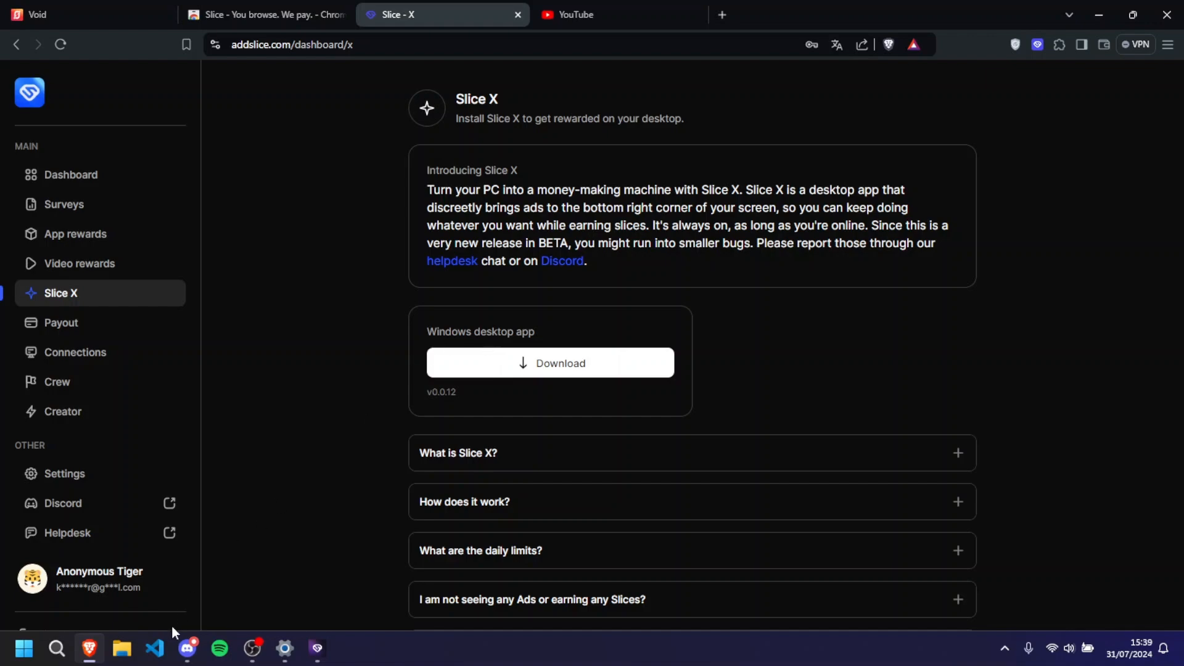
{"action": "left_click", "coordinate": [317, 648]}
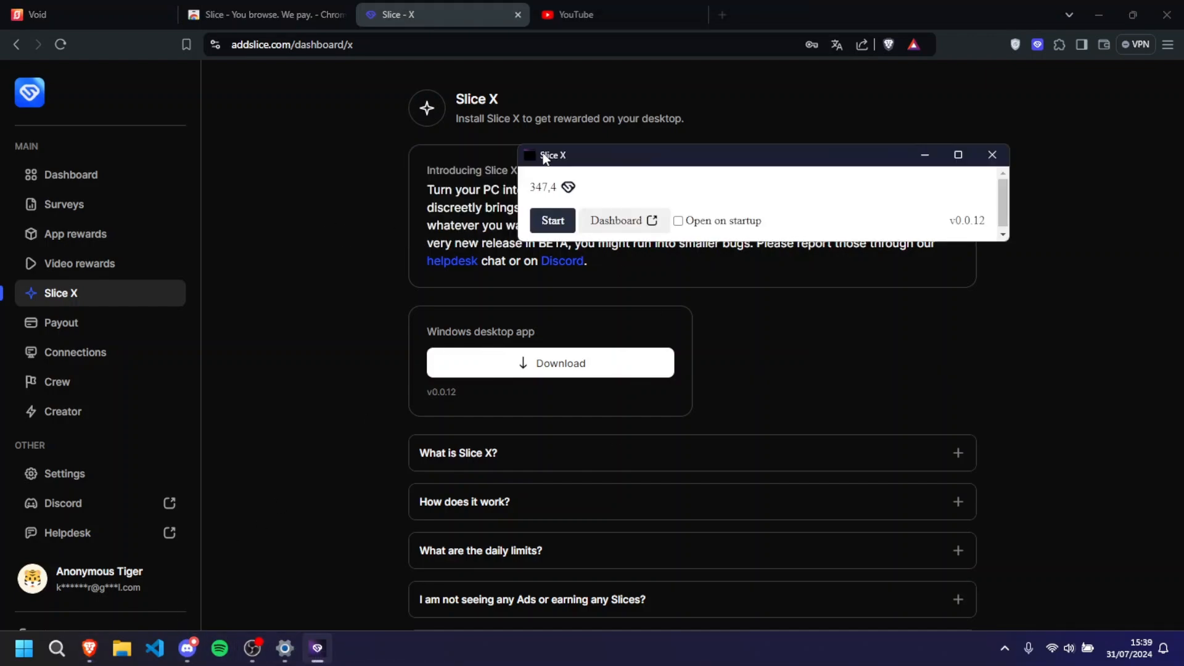
Step: Review the Payout page: $0.00 withdrawable, 347,4 slices pending, PayPal, bitcoin and Gift Cards methods
{"action": "left_click", "coordinate": [60, 322]}
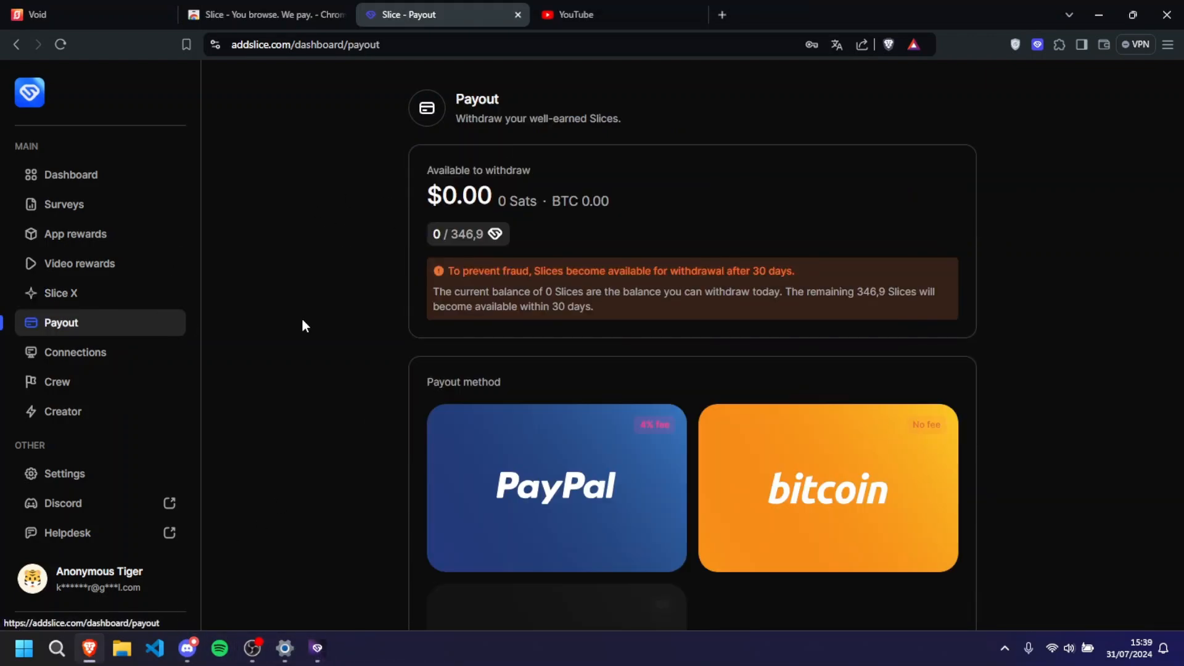
{"action": "mouse_move", "coordinate": [612, 310]}
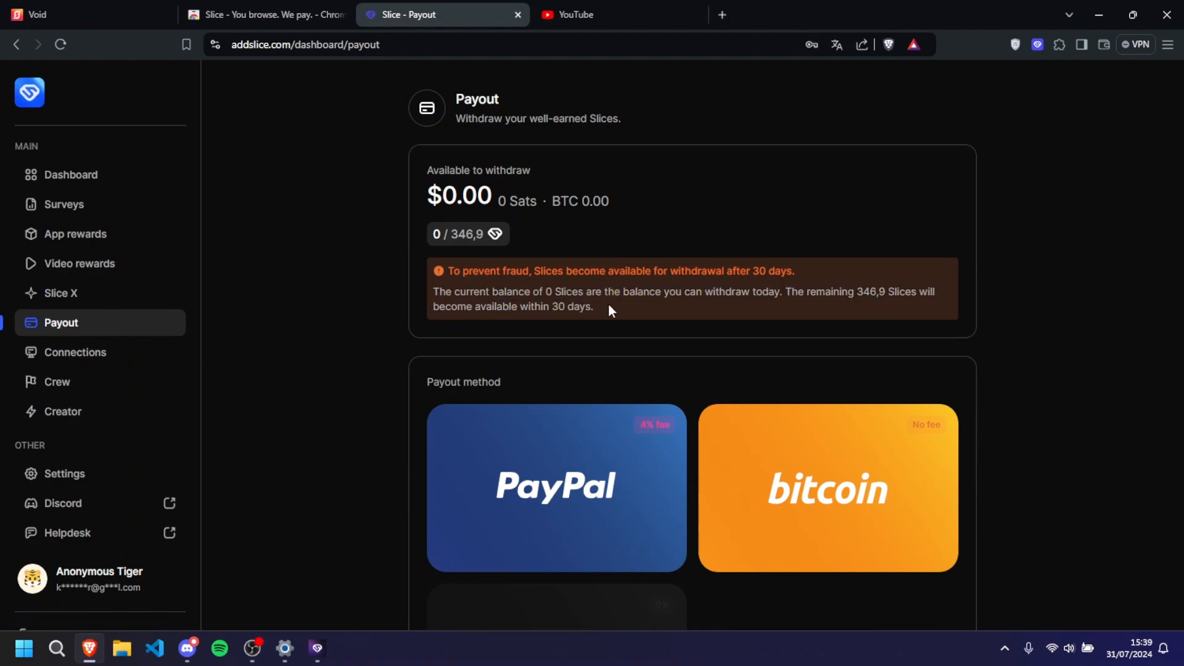
{"action": "mouse_move", "coordinate": [726, 320]}
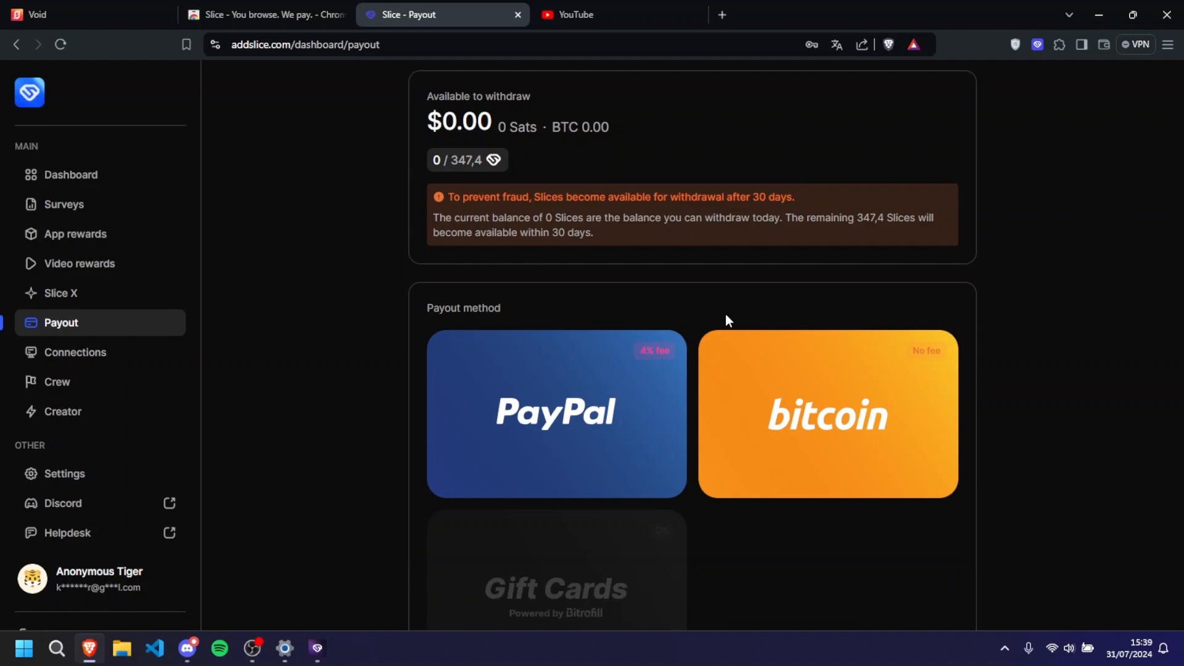
{"action": "scroll", "scroll_direction": "down", "scroll_amount": 3}
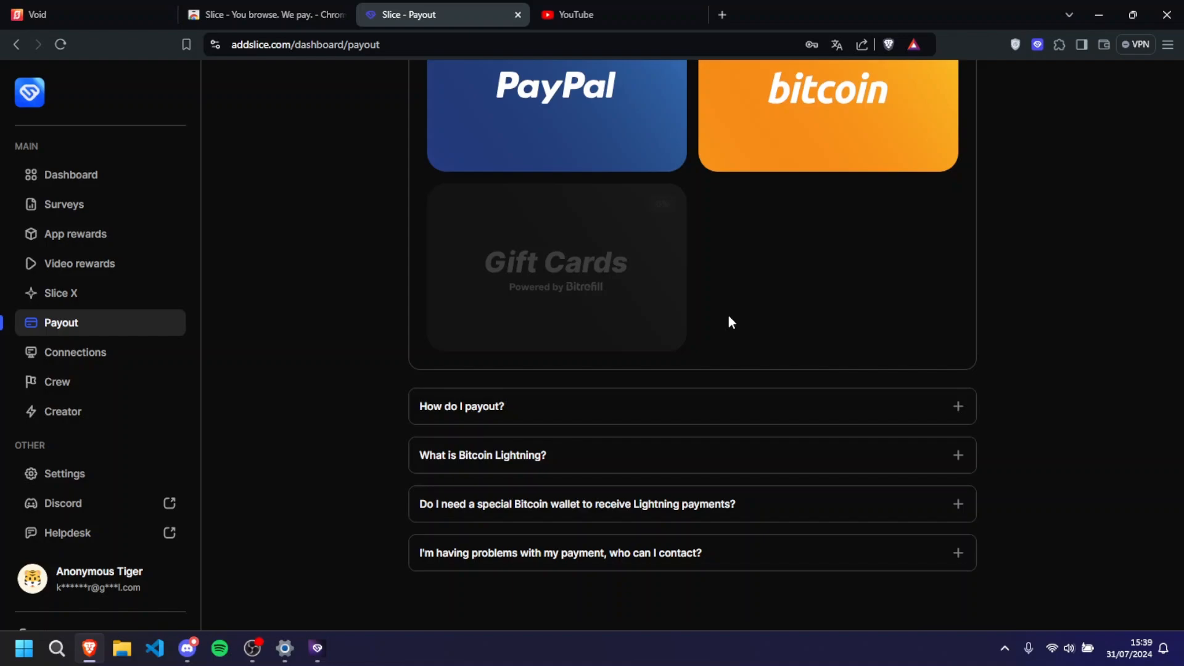
{"action": "mouse_move", "coordinate": [790, 482]}
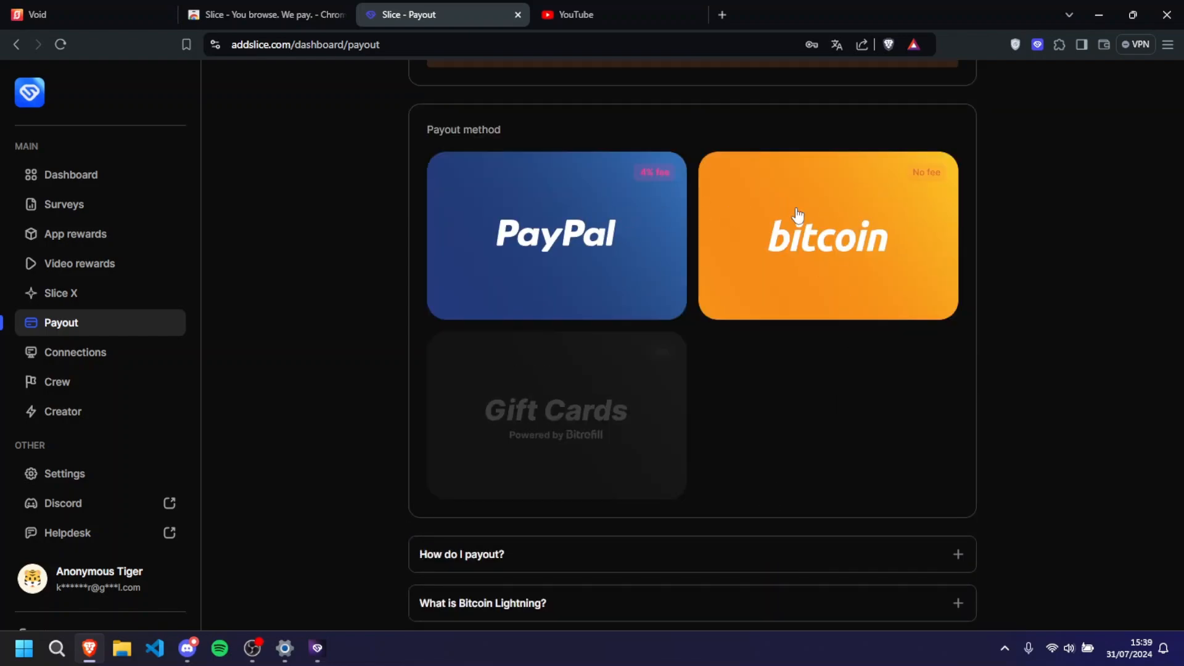
{"action": "scroll", "scroll_direction": "down", "scroll_amount": 3}
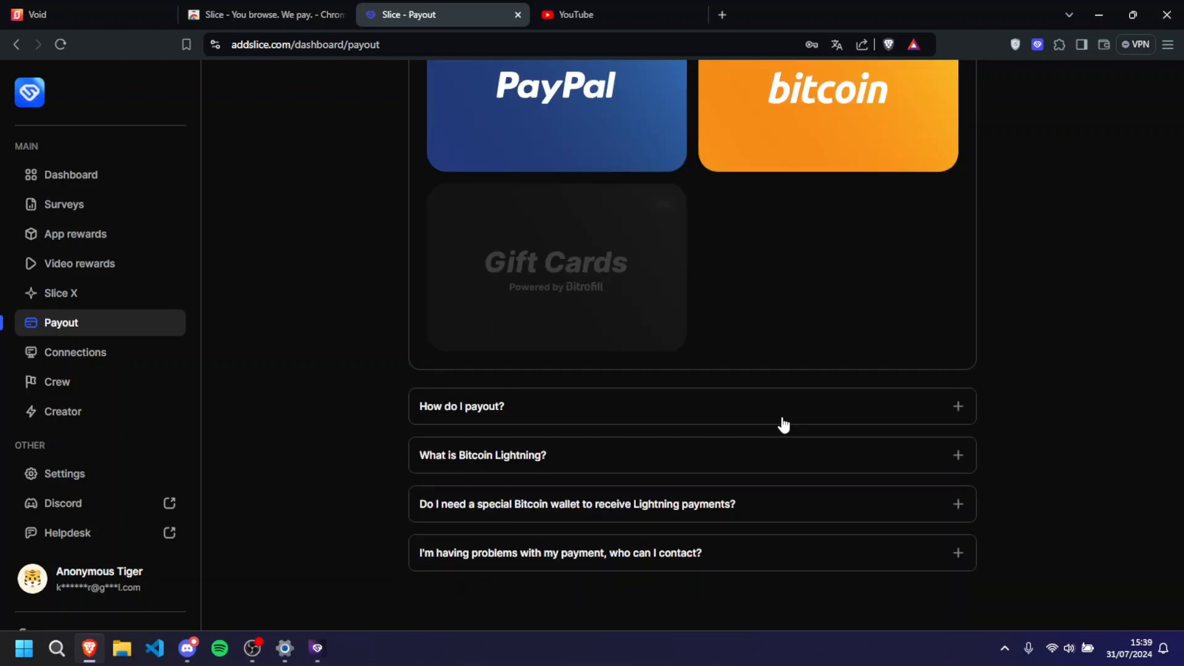
{"action": "scroll", "scroll_direction": "up", "scroll_amount": 3}
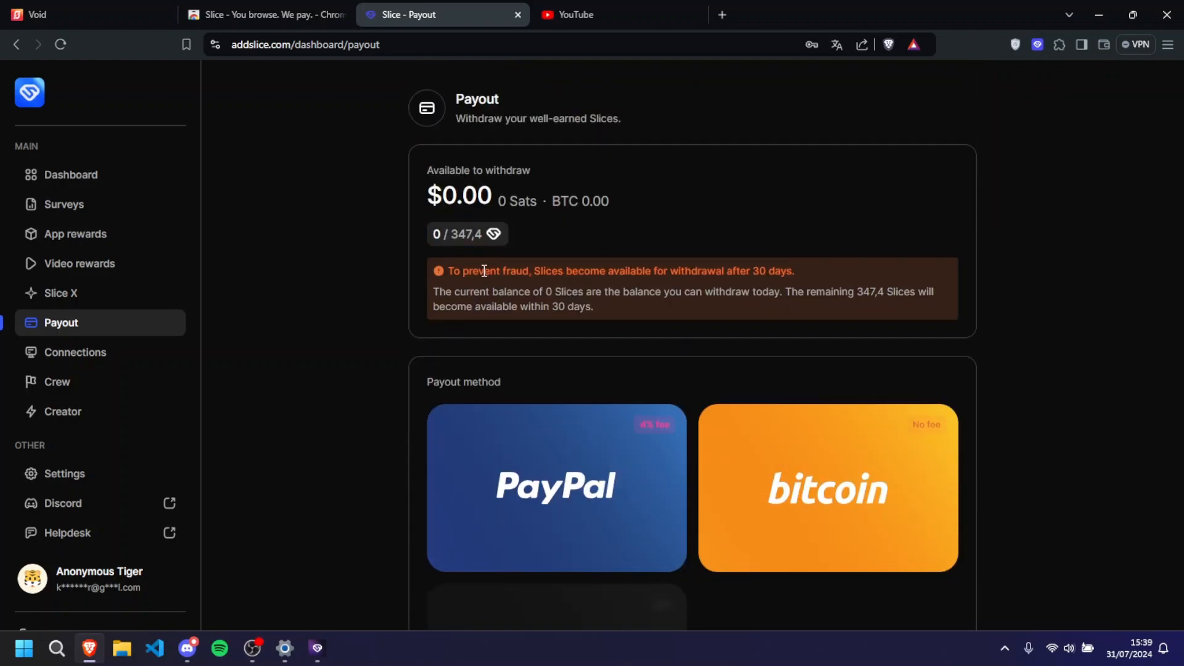
{"action": "left_click", "coordinate": [826, 487]}
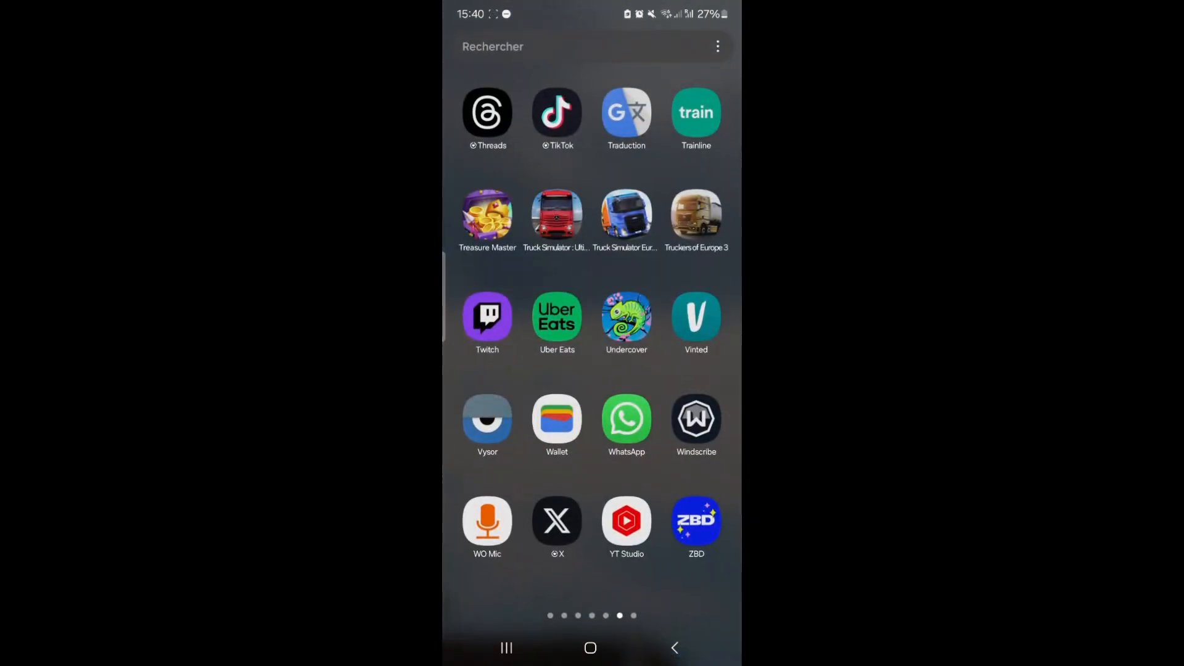
Step: Show the ZBD wallet's 1,470 sats balance and its Transactions and Social activity history
{"action": "left_click", "coordinate": [695, 521]}
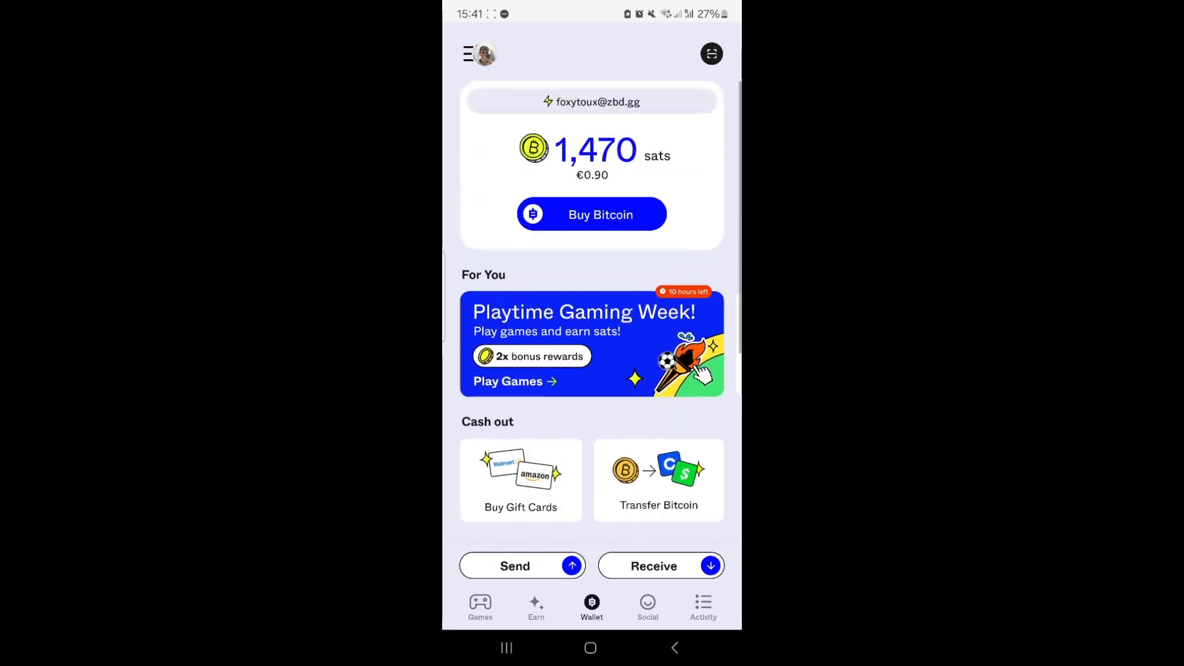
{"action": "scroll", "scroll_direction": "down", "scroll_amount": 3}
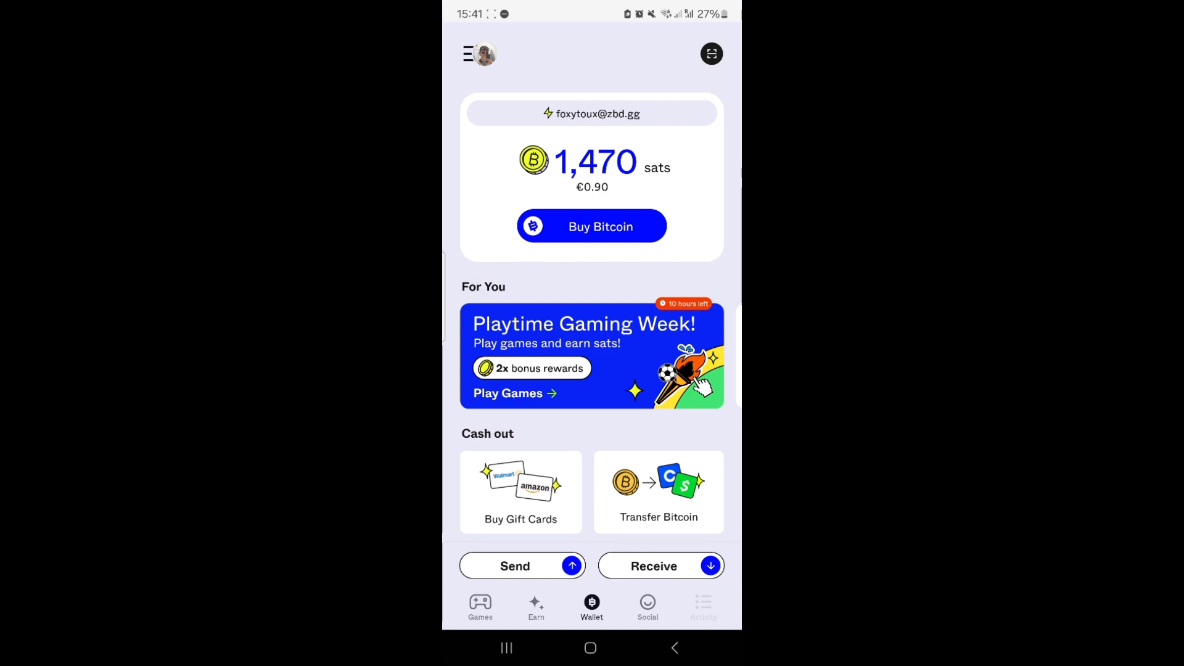
{"action": "left_click", "coordinate": [703, 606]}
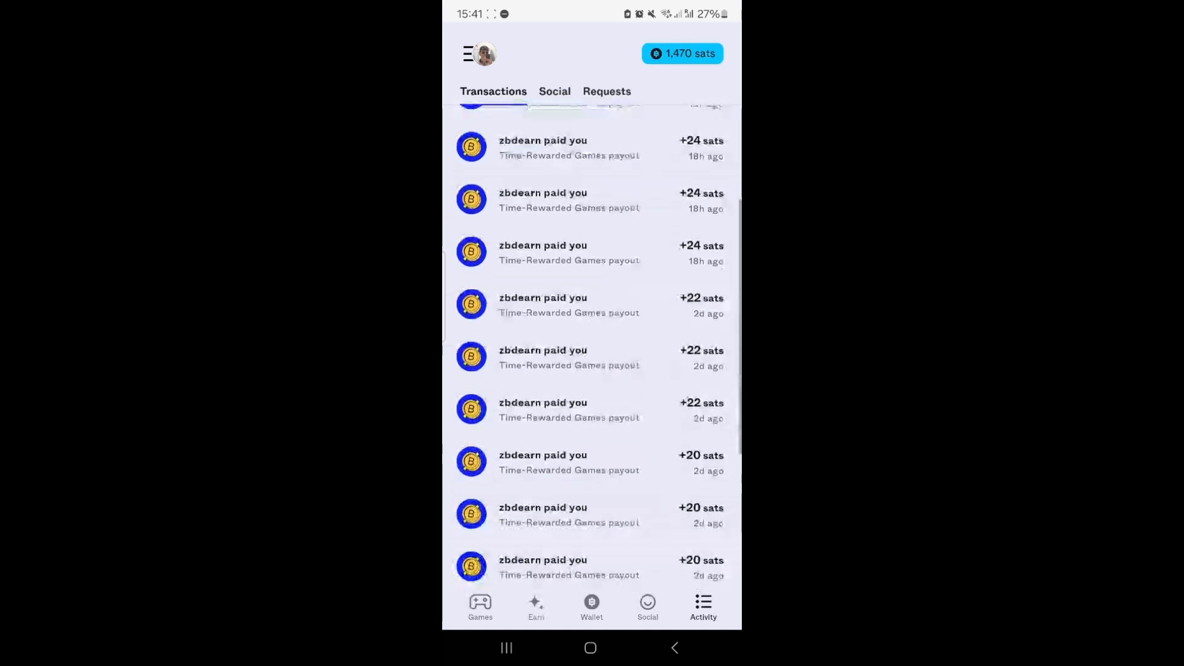
{"action": "left_click", "coordinate": [554, 90]}
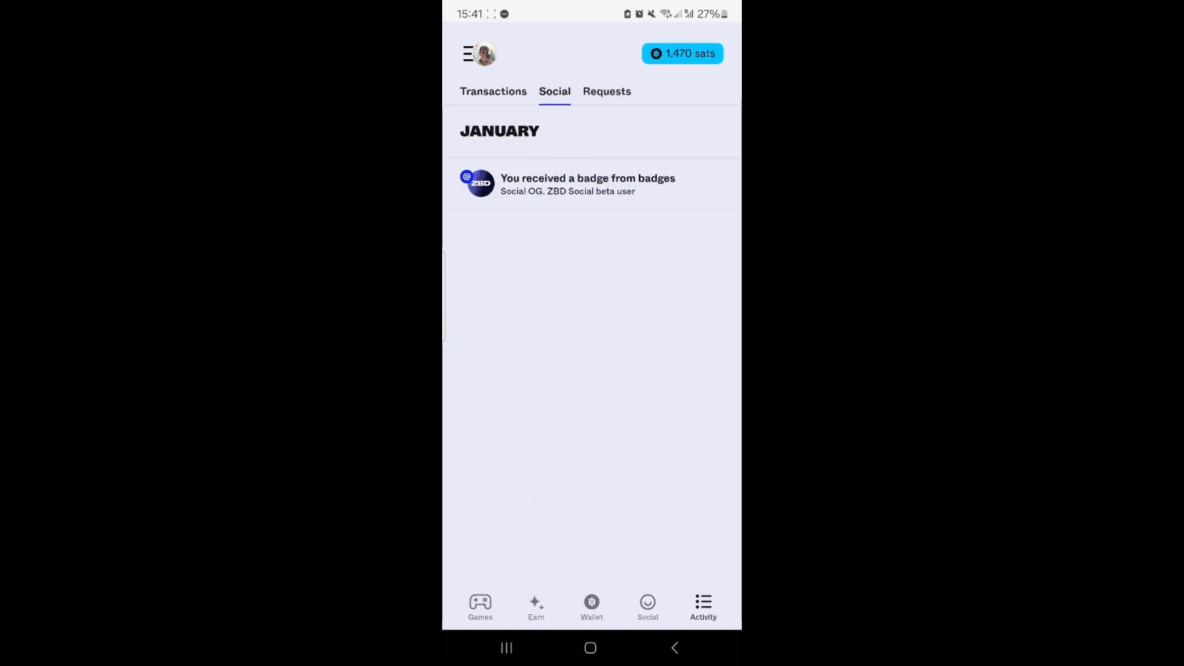
{"action": "left_click", "coordinate": [492, 91]}
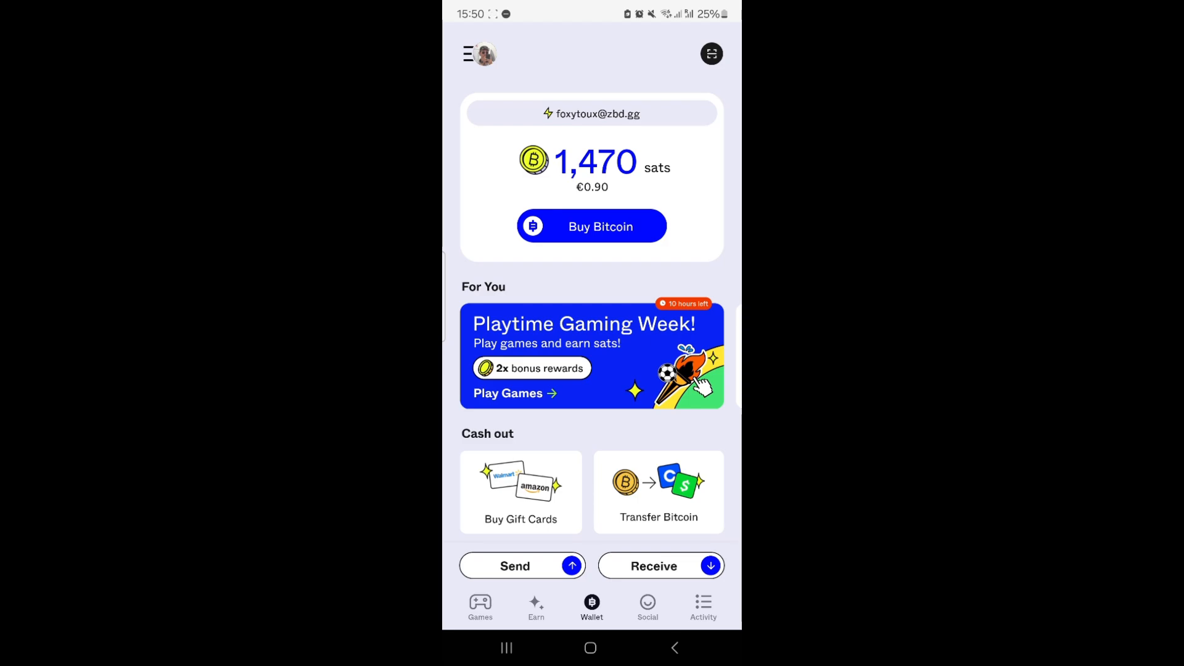
{"action": "left_click", "coordinate": [189, 649]}
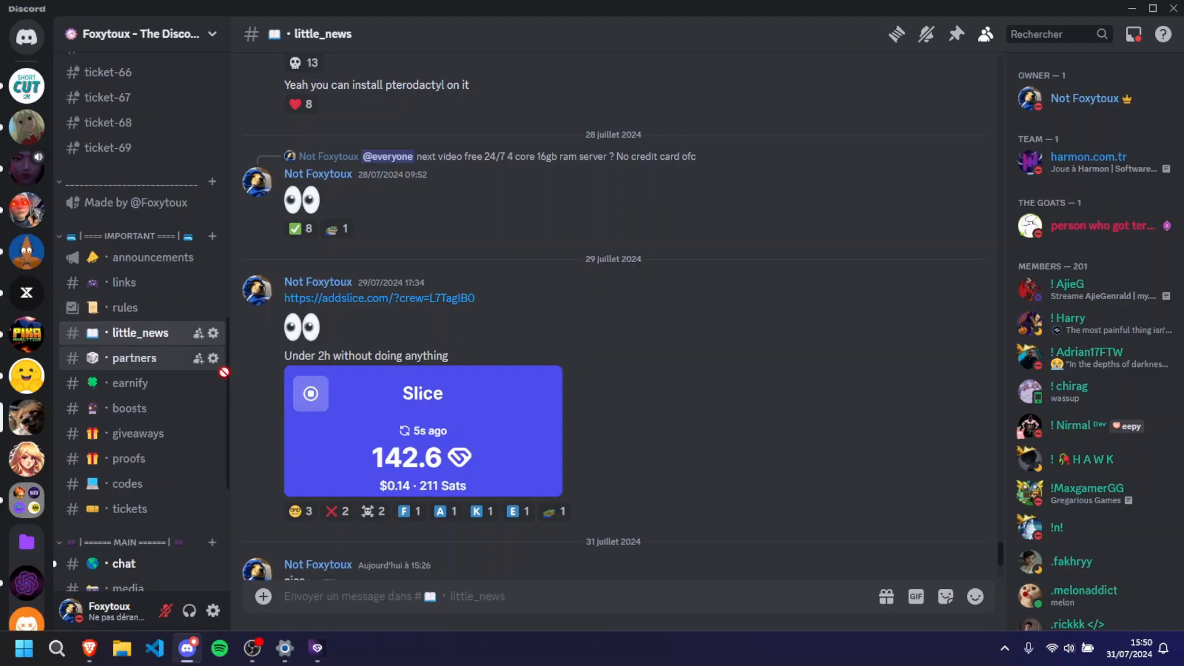
{"action": "mouse_move", "coordinate": [226, 370]}
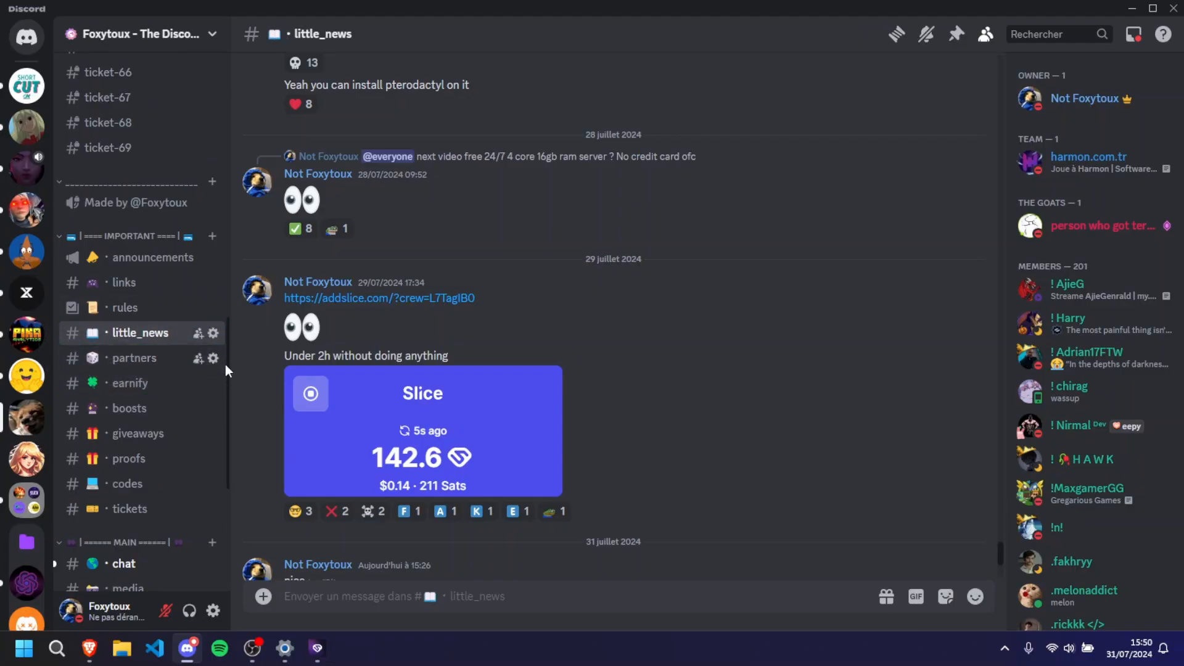
Step: Create a text channel named support under the MAIN category of the Foxytoux server
{"action": "scroll", "scroll_direction": "down", "scroll_amount": 3}
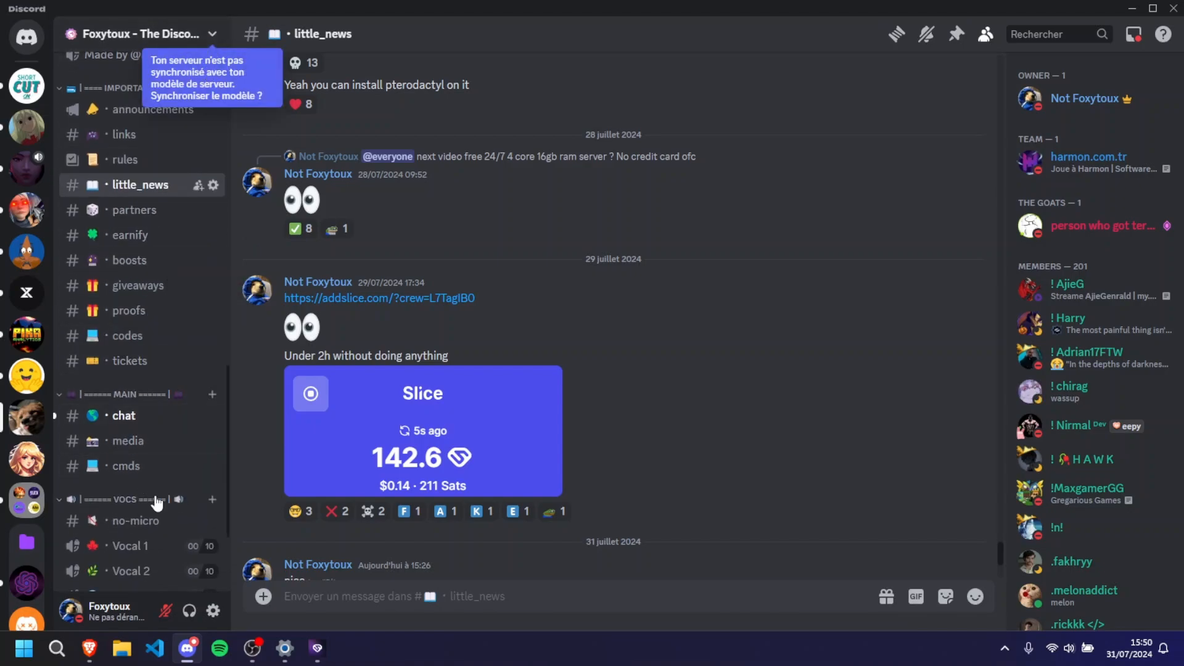
{"action": "left_click", "coordinate": [212, 394]}
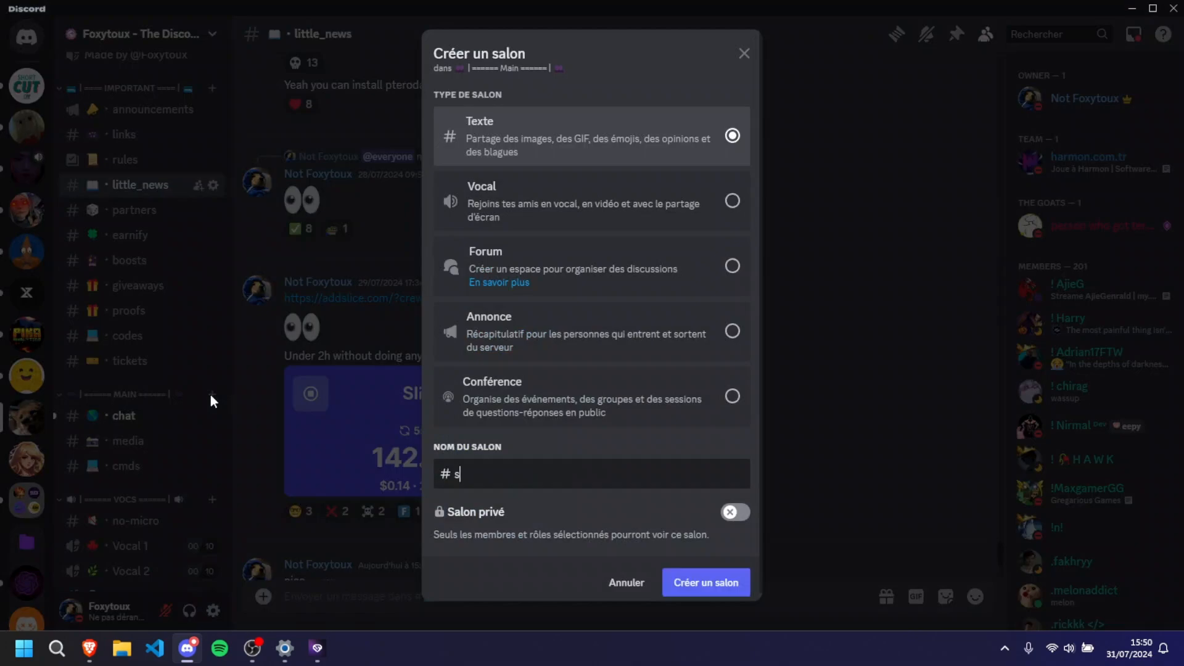
{"action": "left_click", "coordinate": [704, 582]}
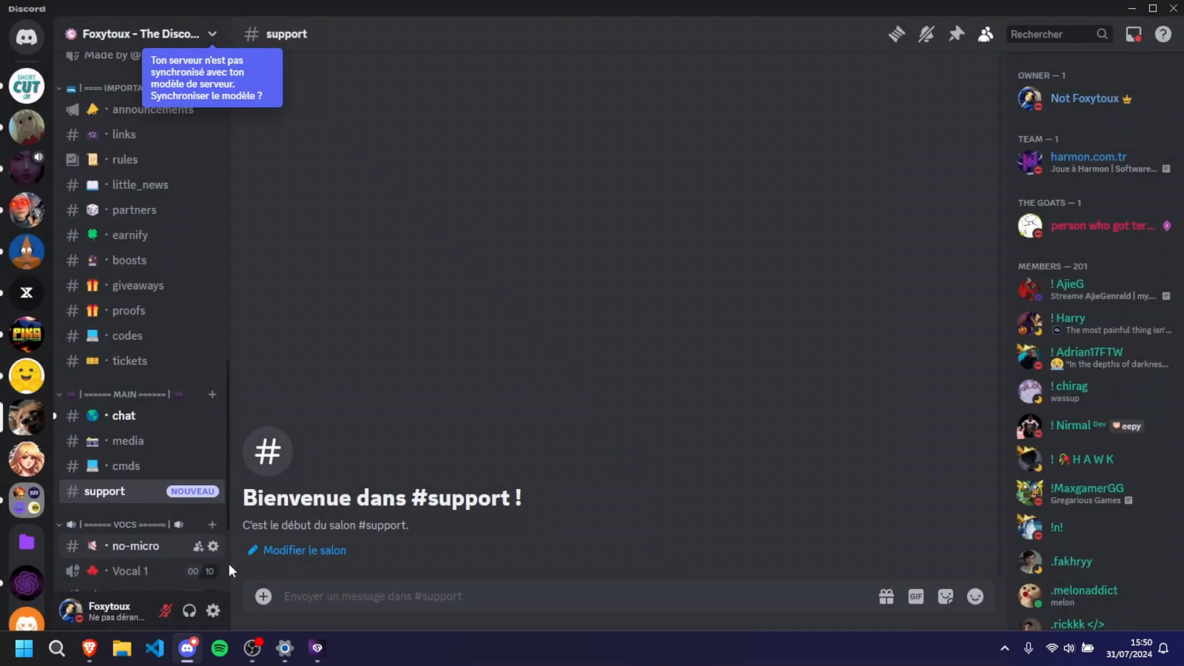